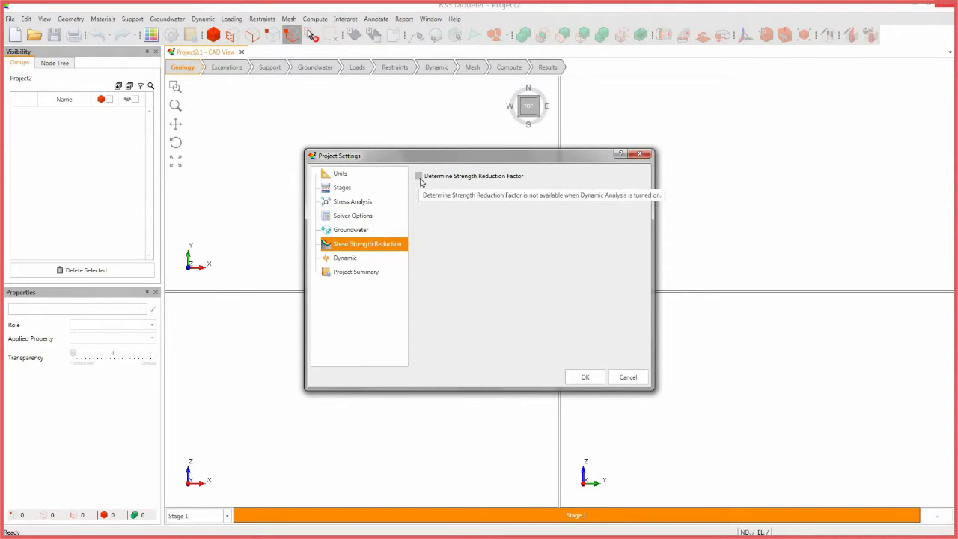
- Enable Determine Strength Reduction Factor with initial SRF 1.76 and set groundwater method to None
{"action": "left_click", "coordinate": [419, 177]}
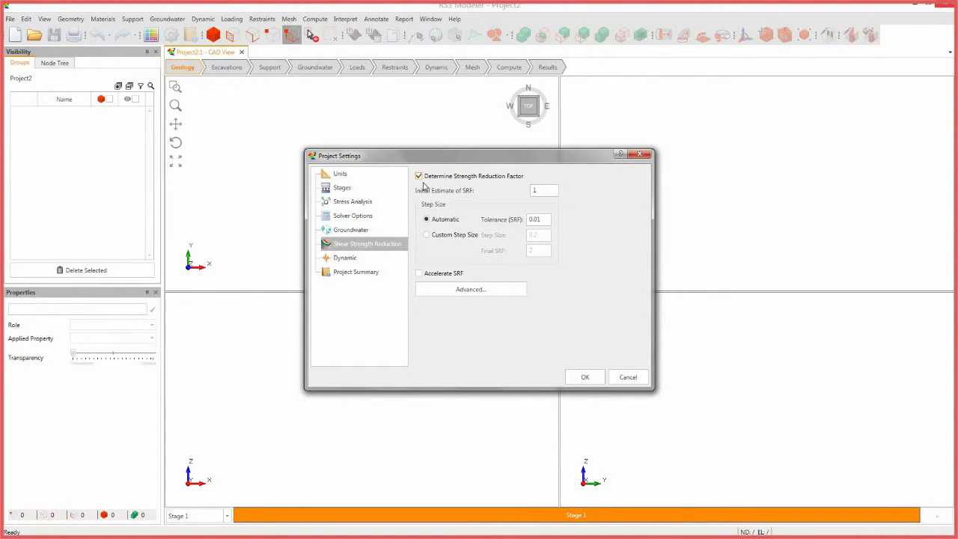
{"action": "mouse_move", "coordinate": [566, 230]}
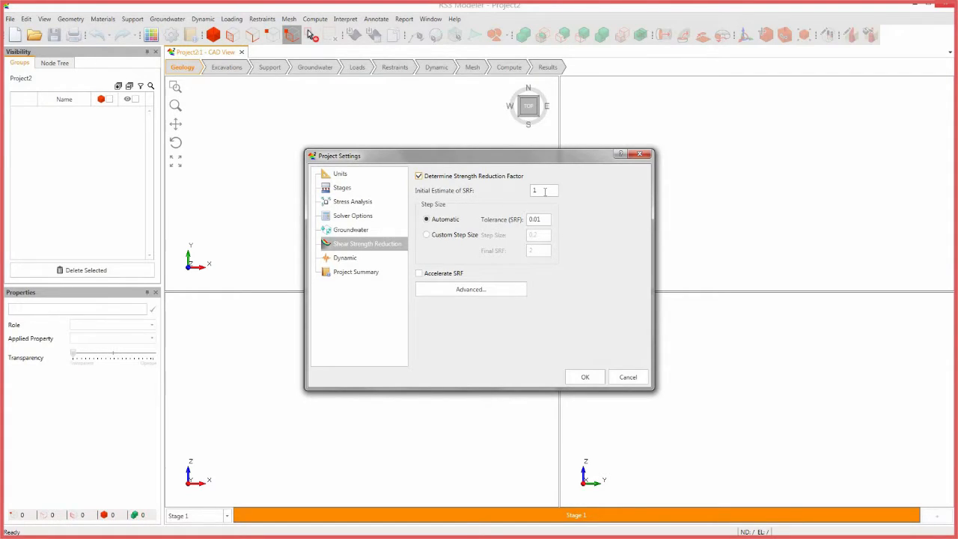
{"action": "type", "text": "1.76"}
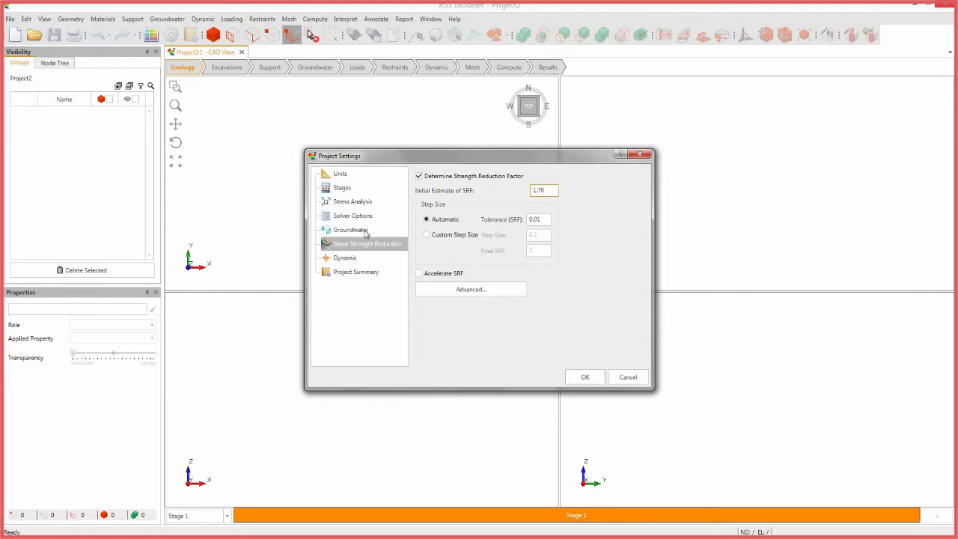
{"action": "left_click", "coordinate": [350, 231]}
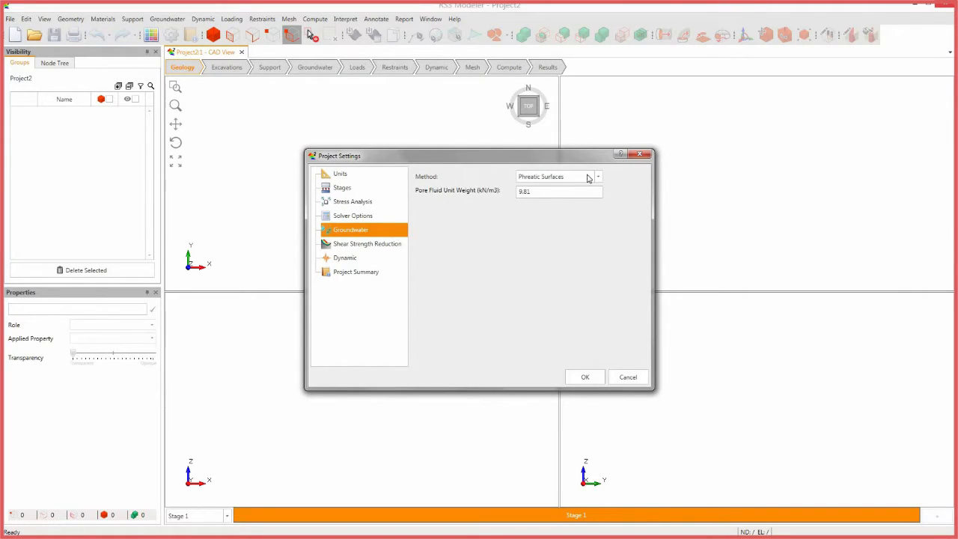
{"action": "left_click", "coordinate": [557, 177]}
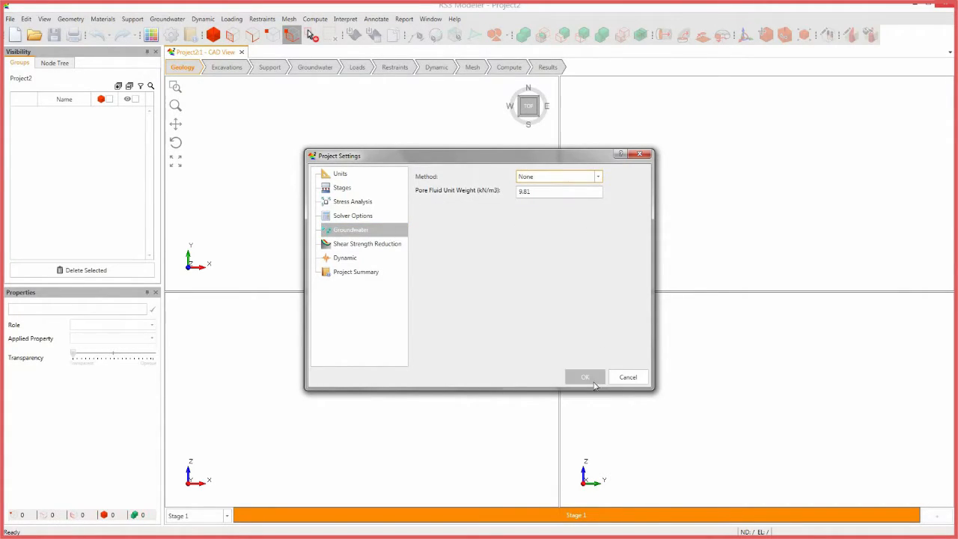
- Confirm project settings, rename Material 1 to Soil with Field Stress & Body Force loading and unit weight 19
{"action": "left_click", "coordinate": [584, 377]}
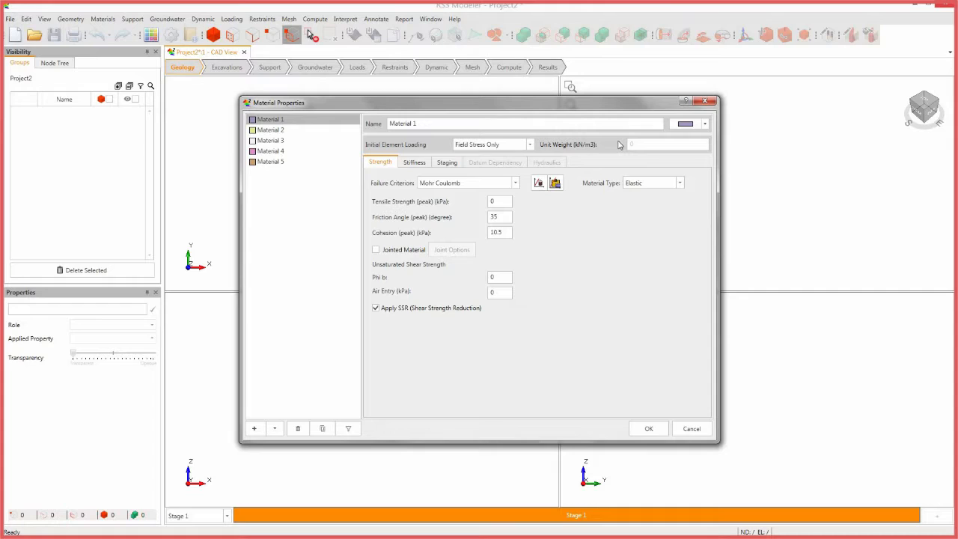
{"action": "type", "text": "Soi"}
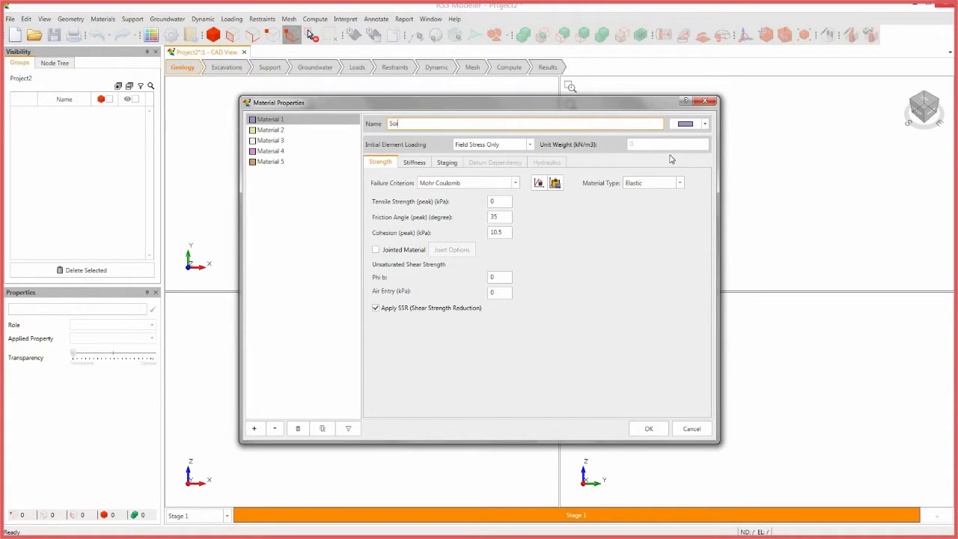
{"action": "left_click", "coordinate": [530, 143]}
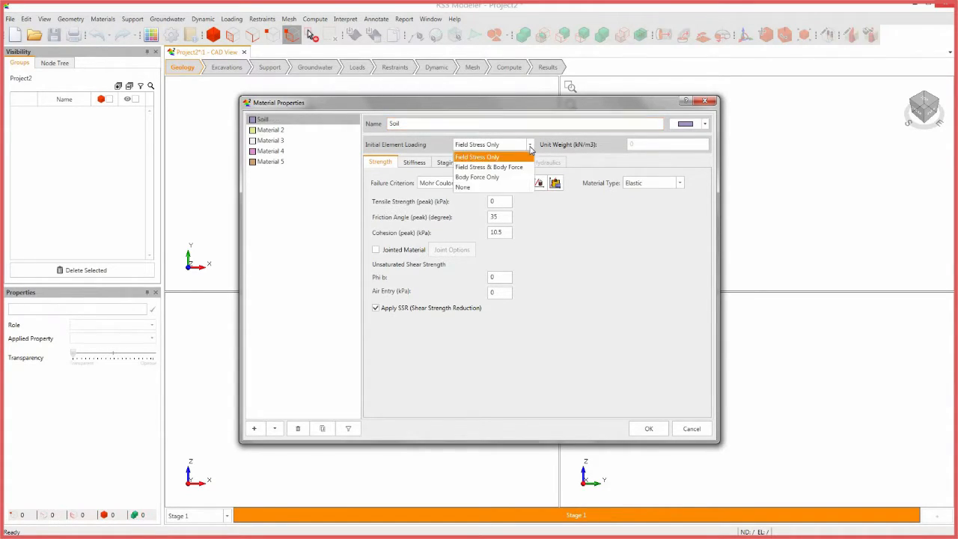
{"action": "left_click", "coordinate": [489, 167]}
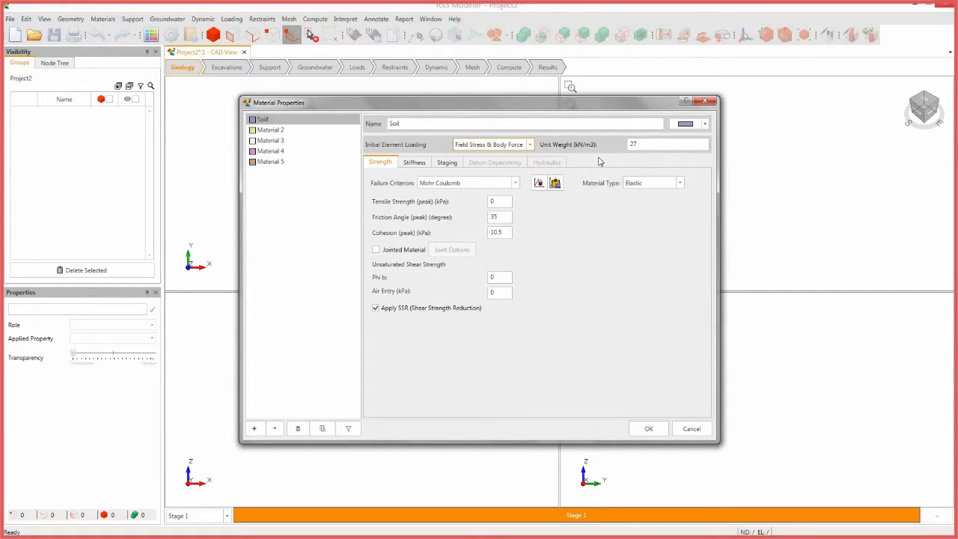
{"action": "type", "text": "19"}
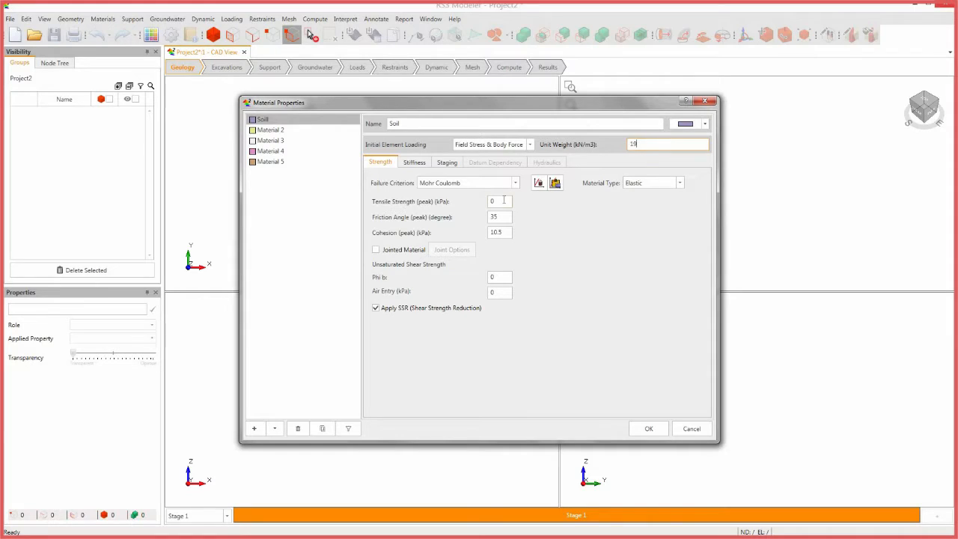
- Give Soil plastic behaviour with tensile strength and cohesion 400, friction angle 30, and Young's modulus 50000
{"action": "type", "text": "400"}
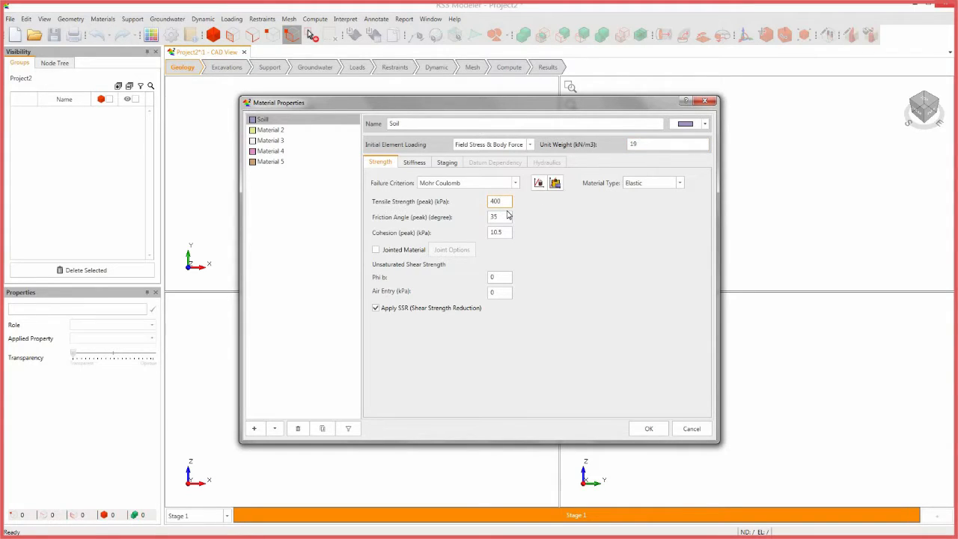
{"action": "left_click", "coordinate": [498, 216]}
{"action": "type", "text": "30"}
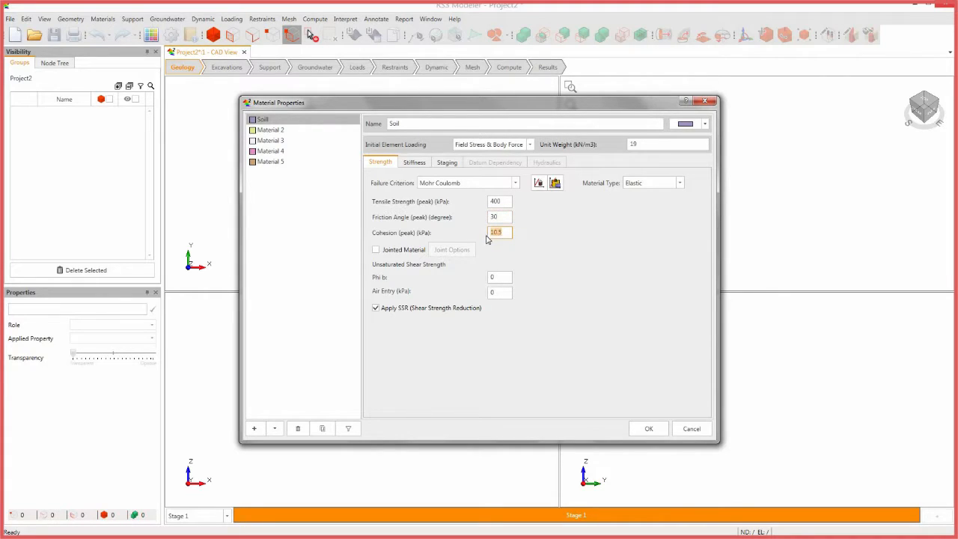
{"action": "type", "text": "400"}
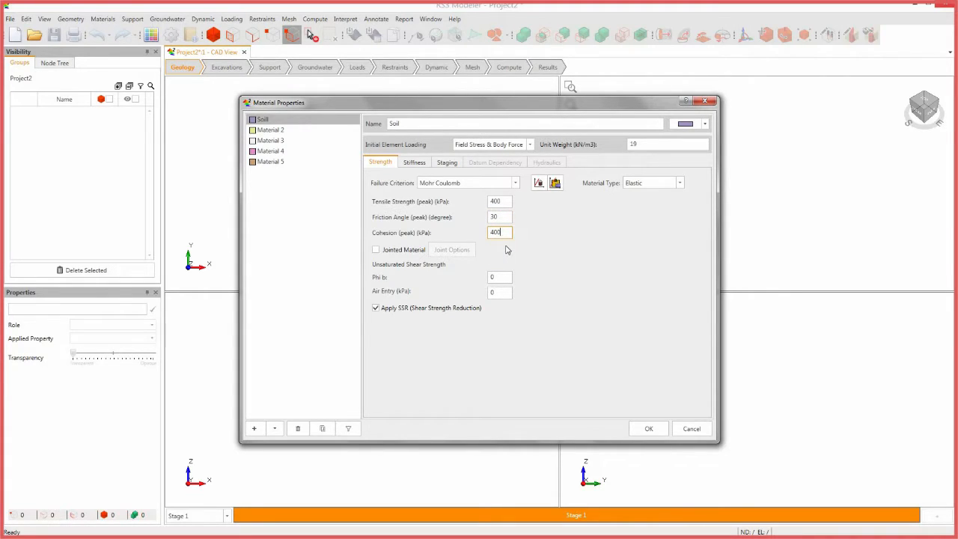
{"action": "left_click", "coordinate": [677, 183]}
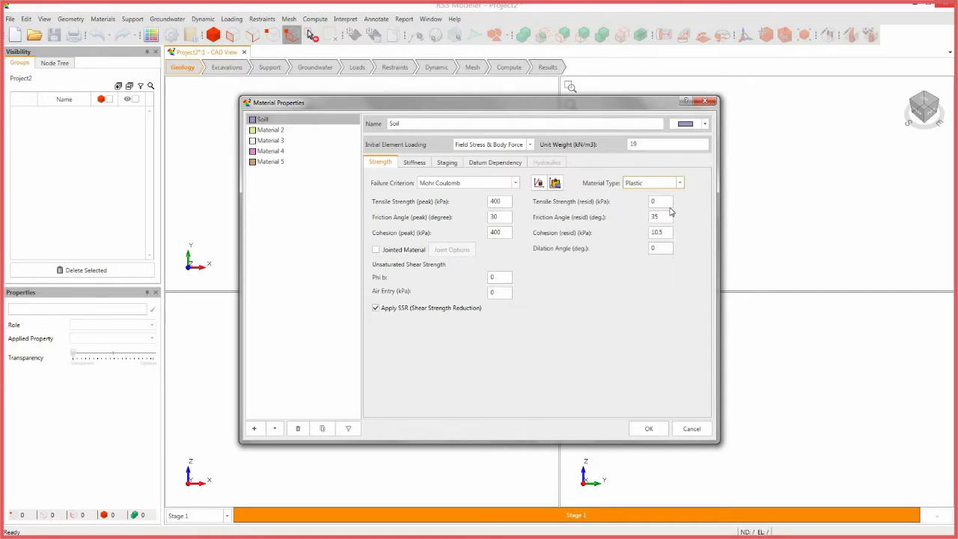
{"action": "type", "text": "400"}
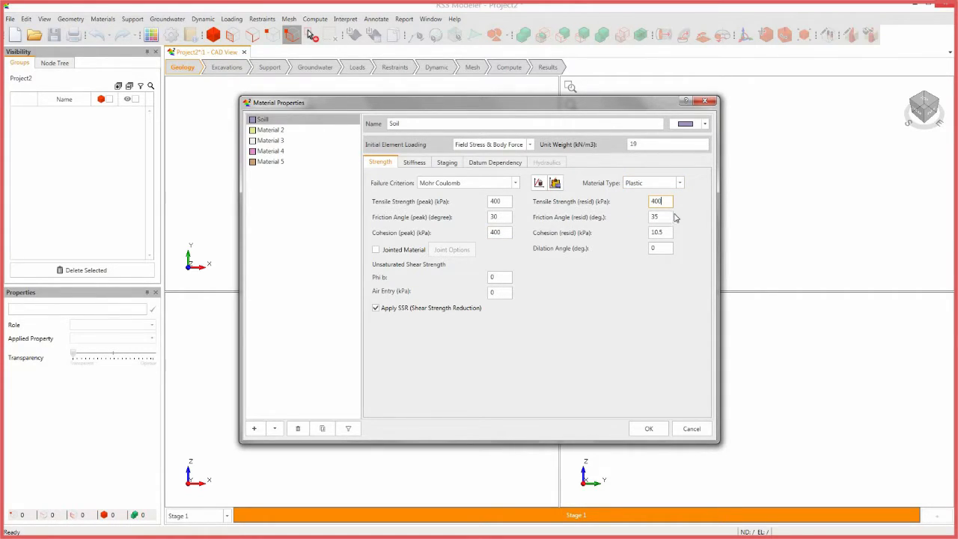
{"action": "left_click", "coordinate": [660, 216]}
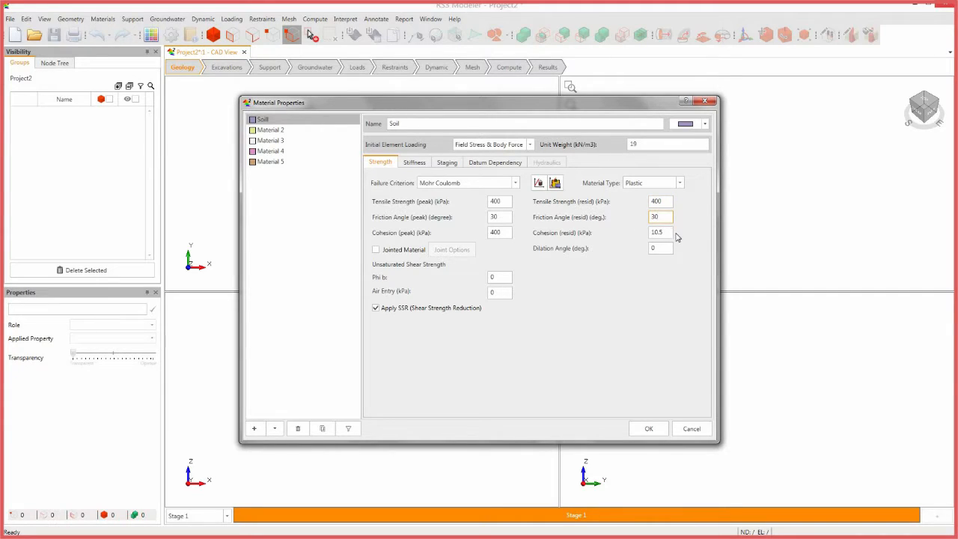
{"action": "type", "text": "400"}
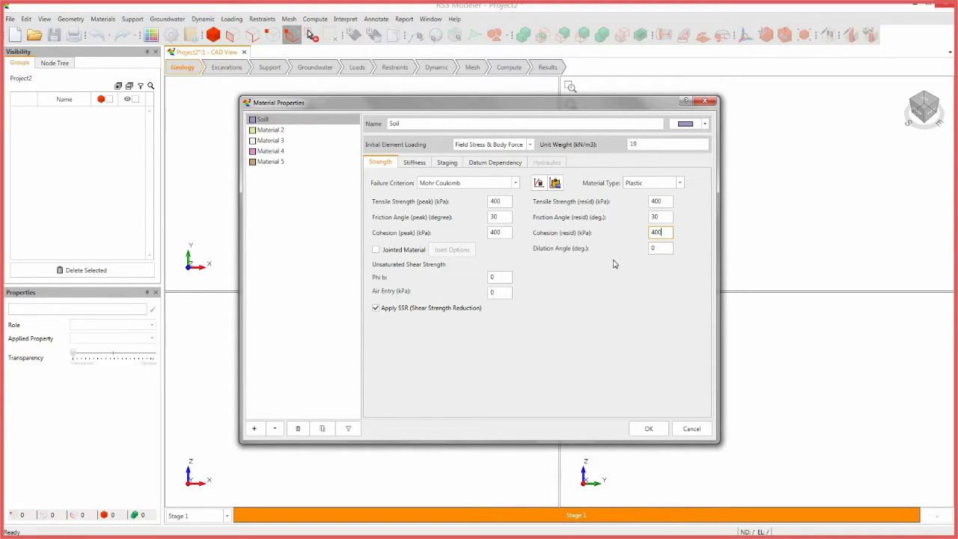
{"action": "left_click", "coordinate": [376, 308]}
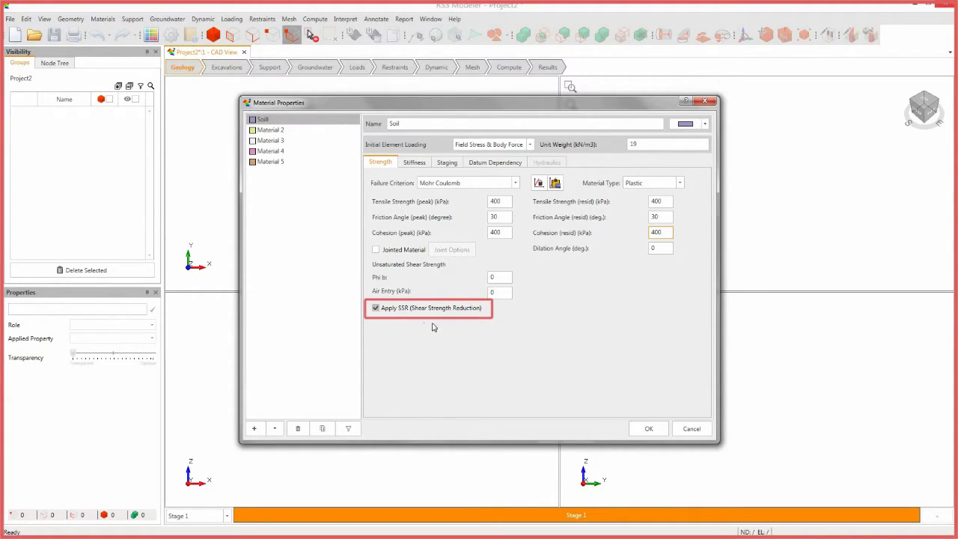
{"action": "left_click", "coordinate": [415, 162]}
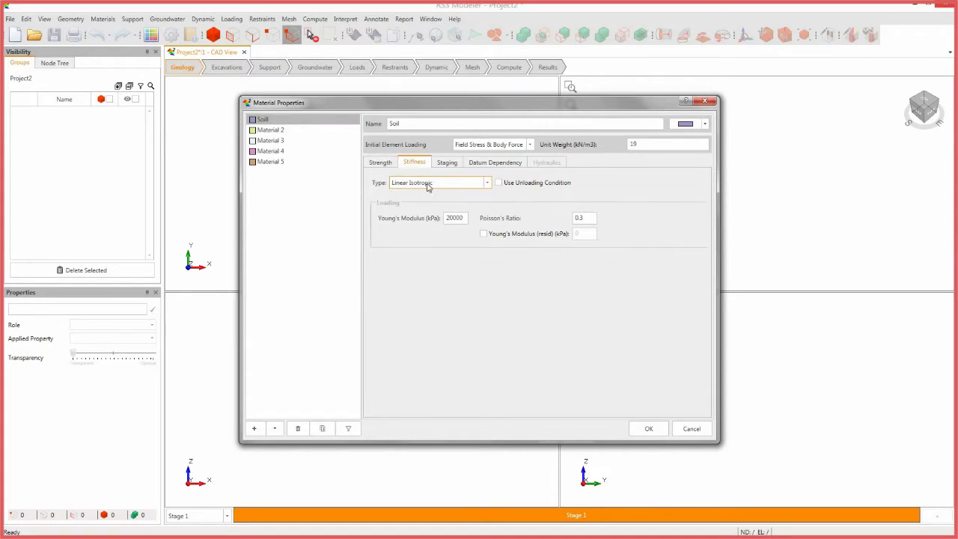
{"action": "type", "text": "50"}
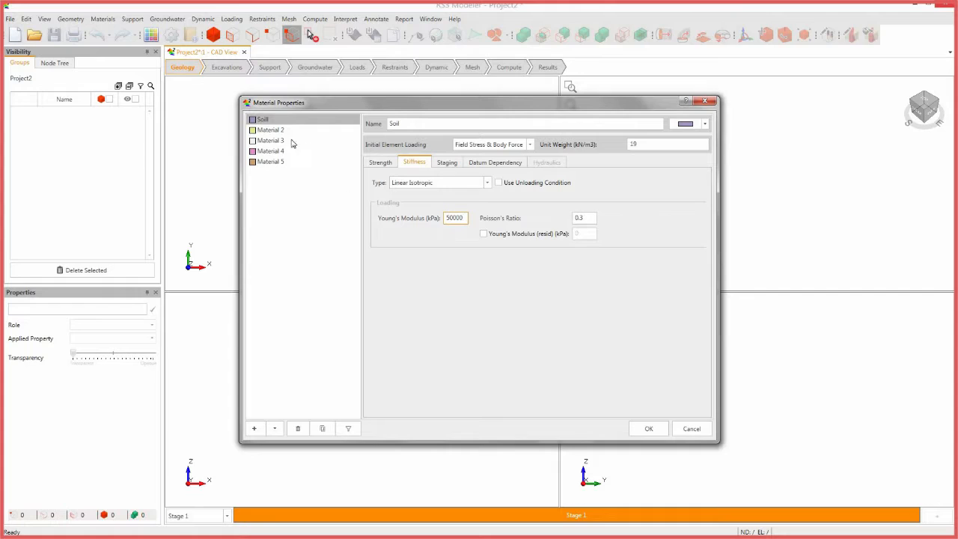
- Define second material Weak Layer with unit weight 19, cohesion 50, friction angle 25 and plastic behaviour
{"action": "left_click", "coordinate": [269, 129]}
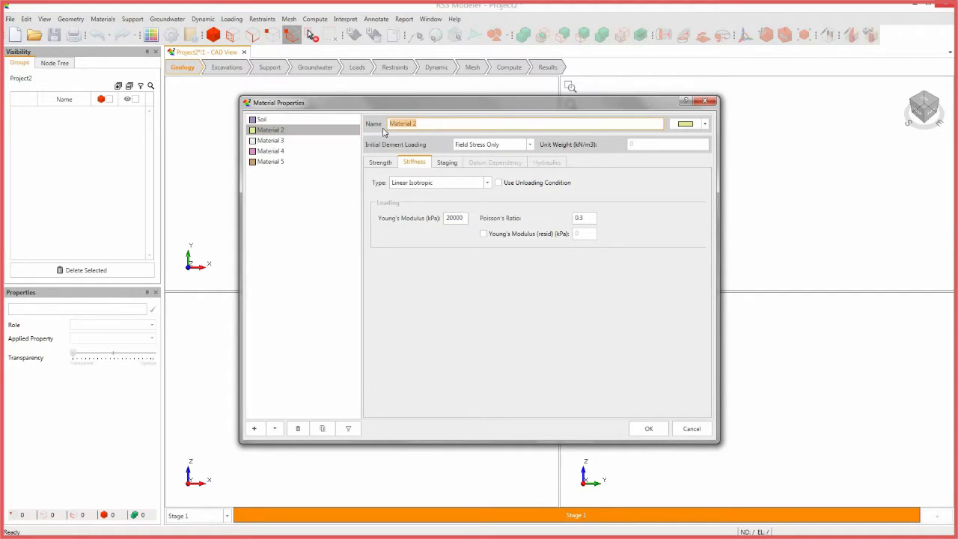
{"action": "type", "text": "We"}
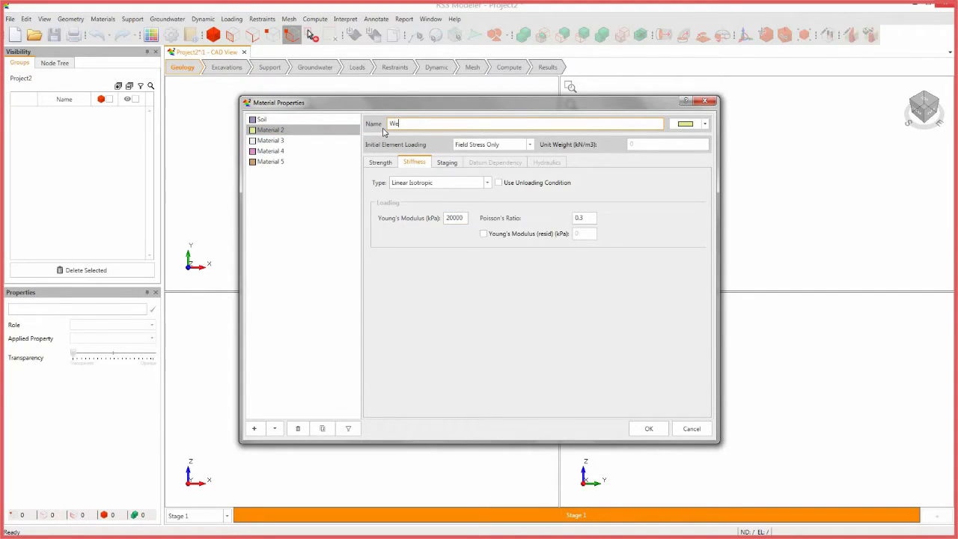
{"action": "left_click", "coordinate": [380, 162]}
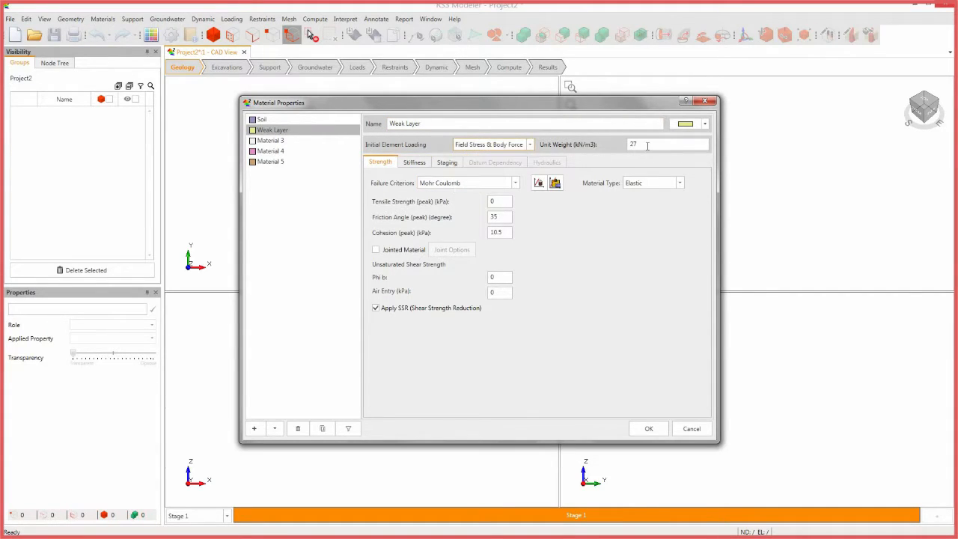
{"action": "triple_click", "coordinate": [665, 144]}
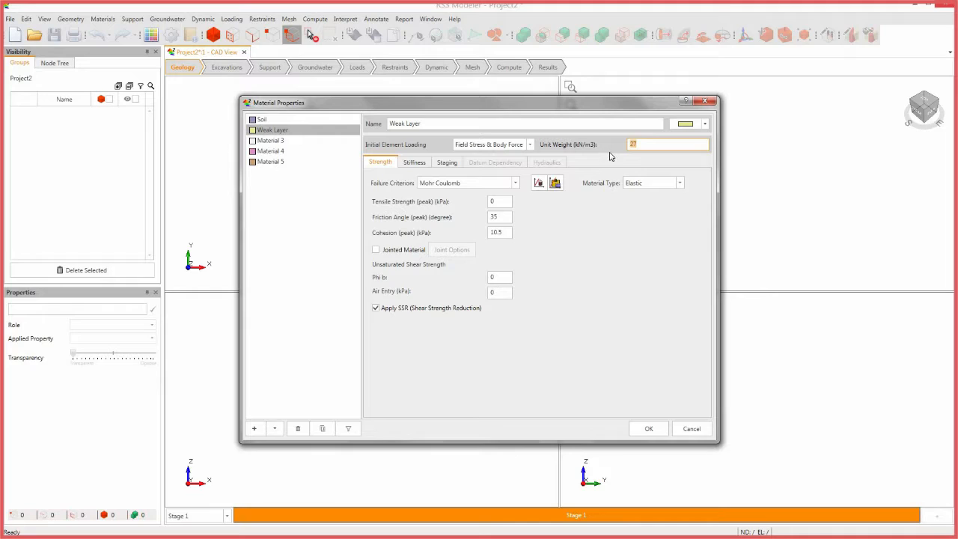
{"action": "type", "text": "19"}
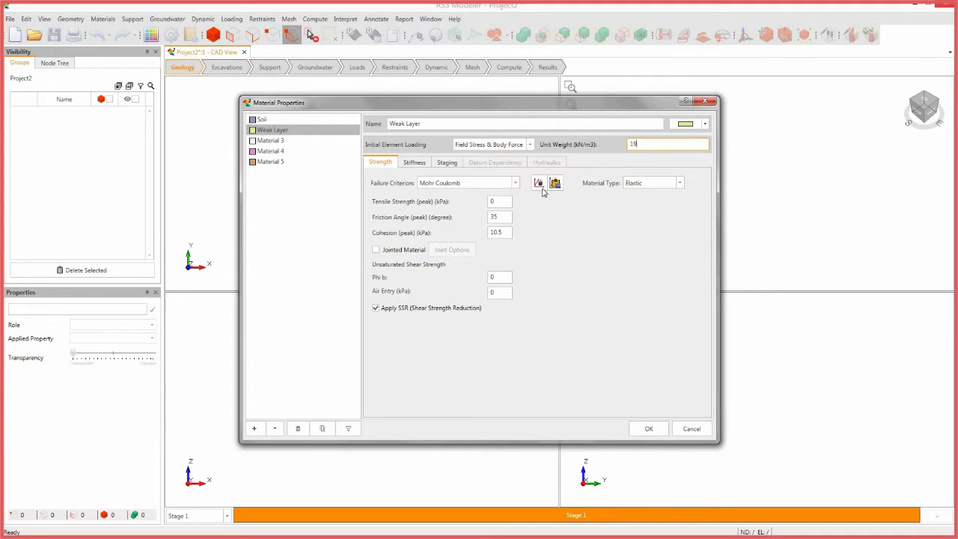
{"action": "type", "text": "50"}
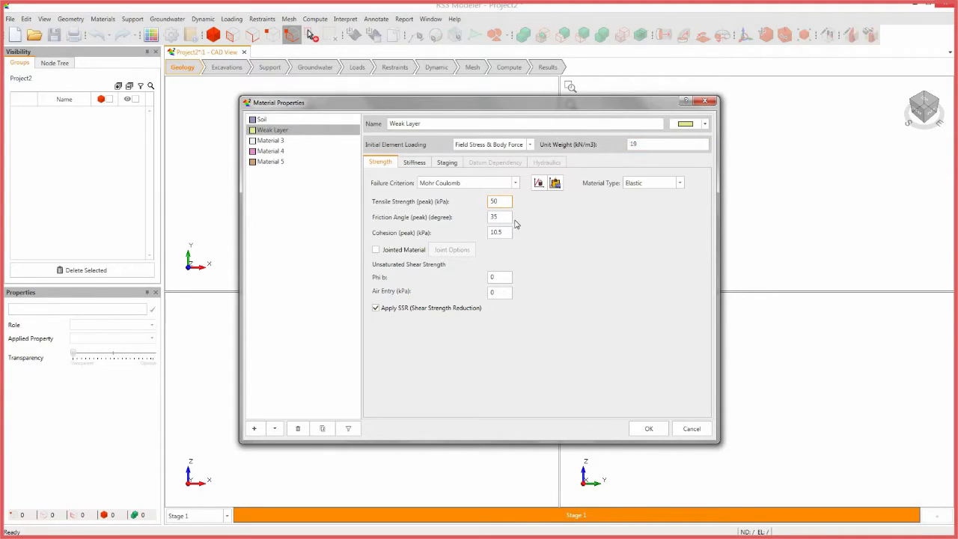
{"action": "type", "text": "25"}
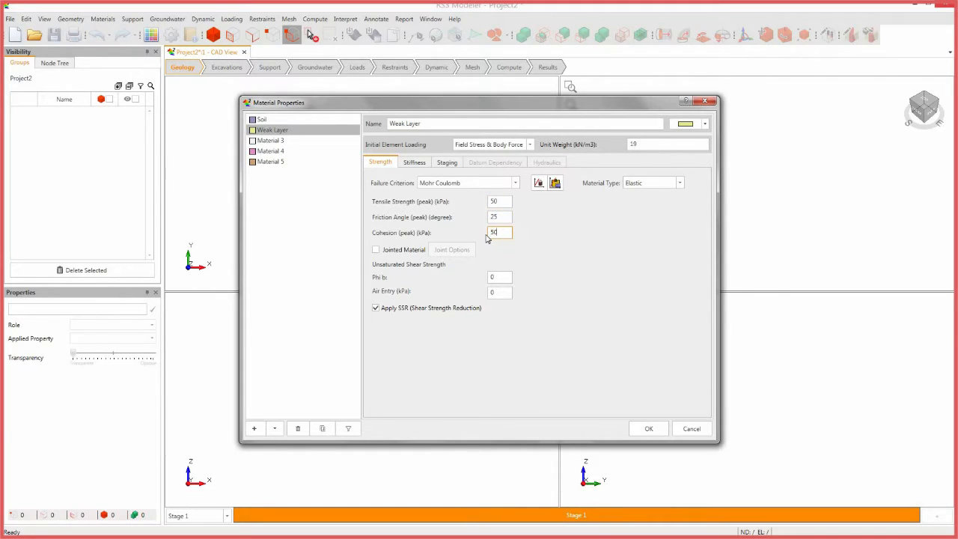
{"action": "left_click", "coordinate": [679, 183]}
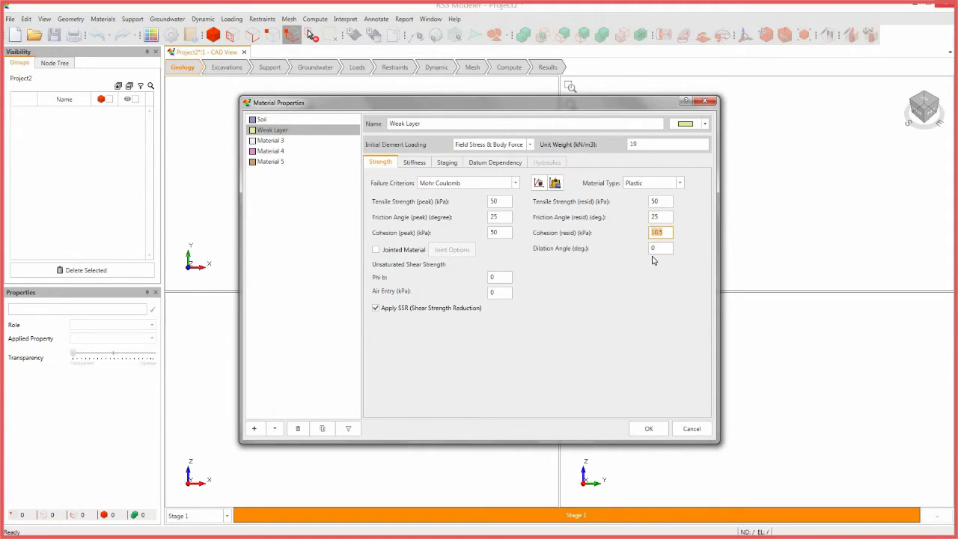
- Set Weak Layer residual cohesion 50 and Young's modulus 10000, then apply the material changes
{"action": "type", "text": "50"}
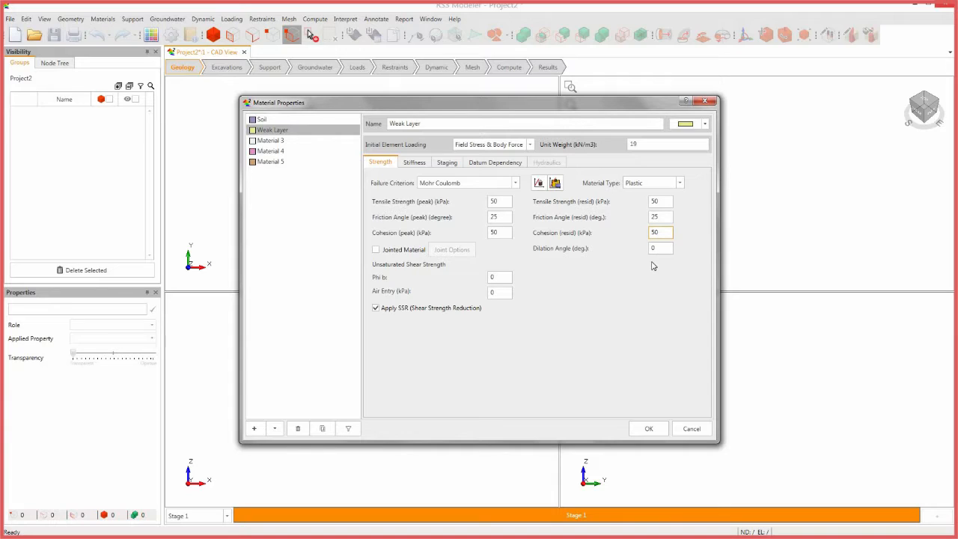
{"action": "left_click", "coordinate": [656, 232]}
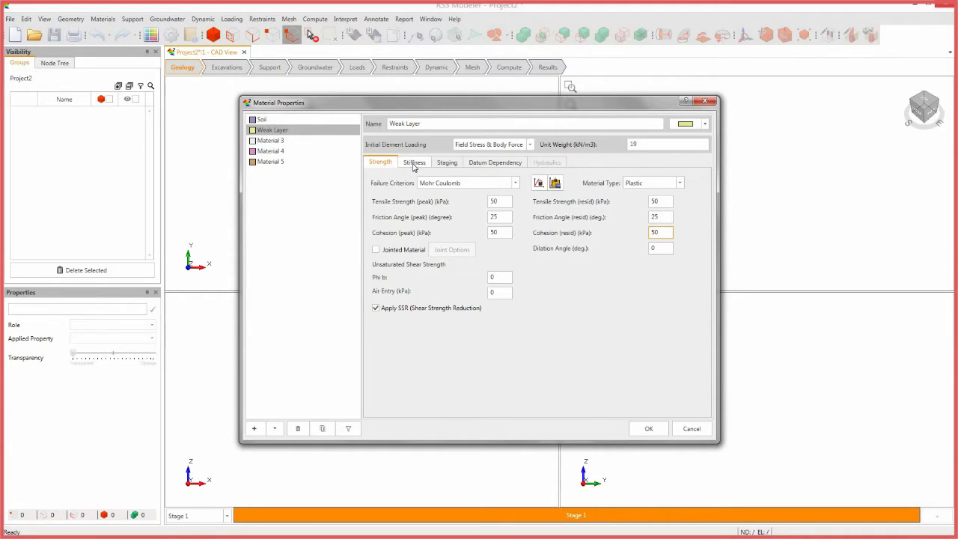
{"action": "left_click", "coordinate": [414, 162]}
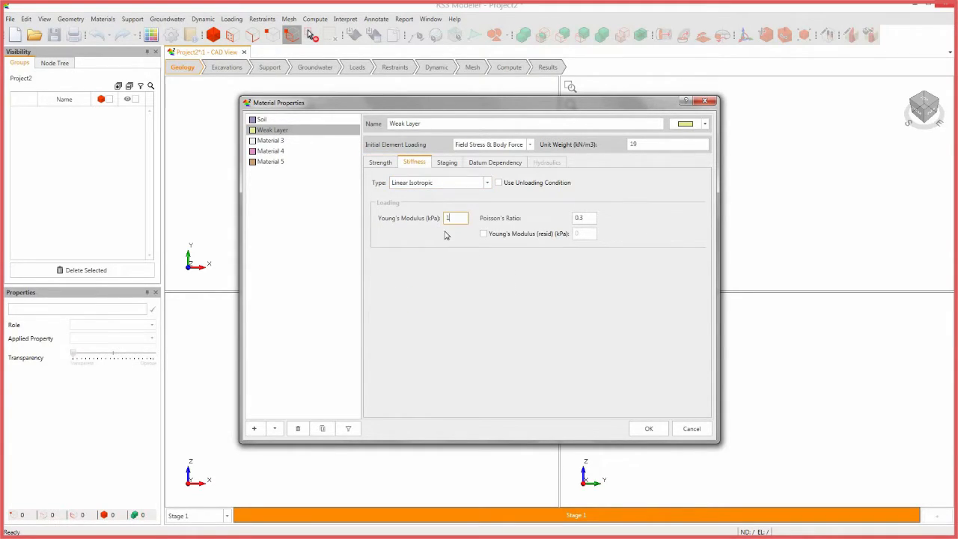
{"action": "type", "text": "10000"}
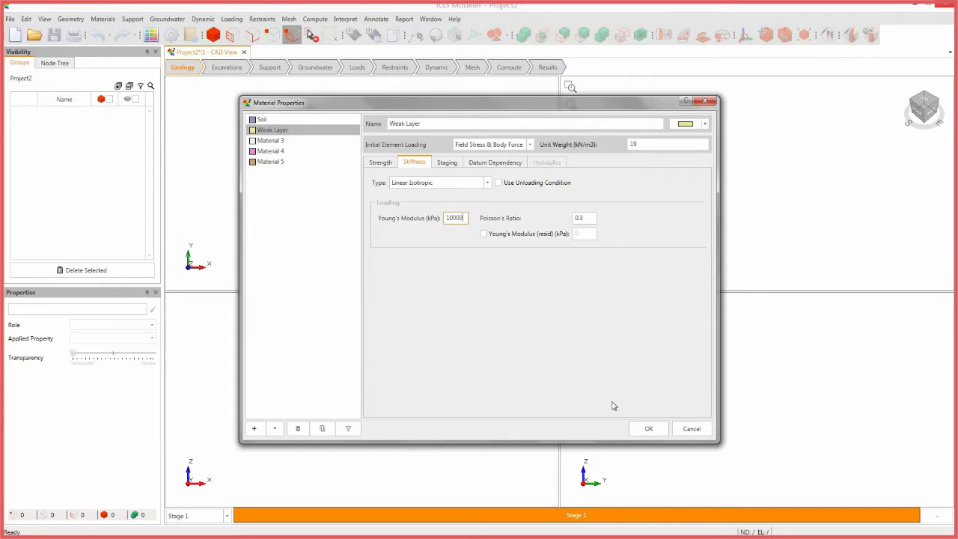
{"action": "left_click", "coordinate": [648, 429]}
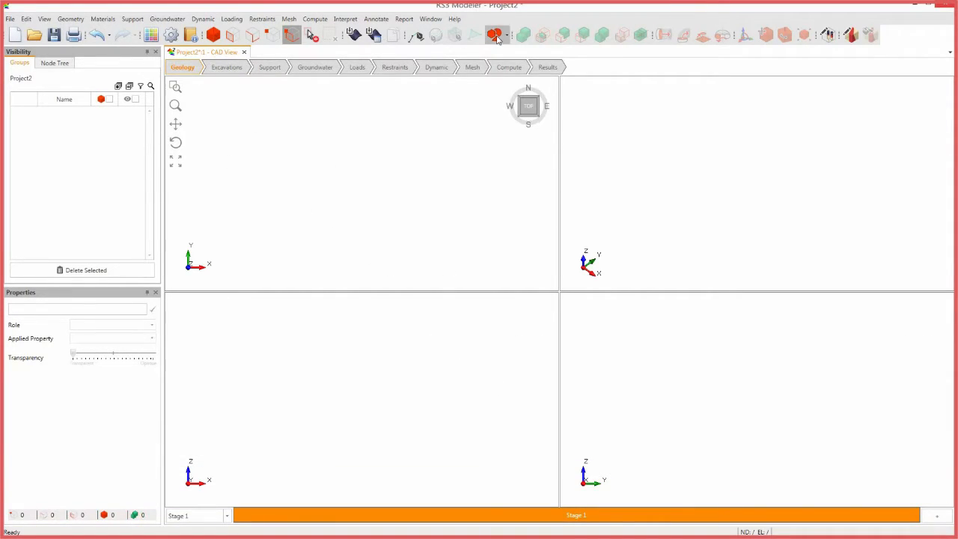
- Create a geology box from corner -375, -310, -500 to corner 200, 275, 200
{"action": "left_click", "coordinate": [494, 36]}
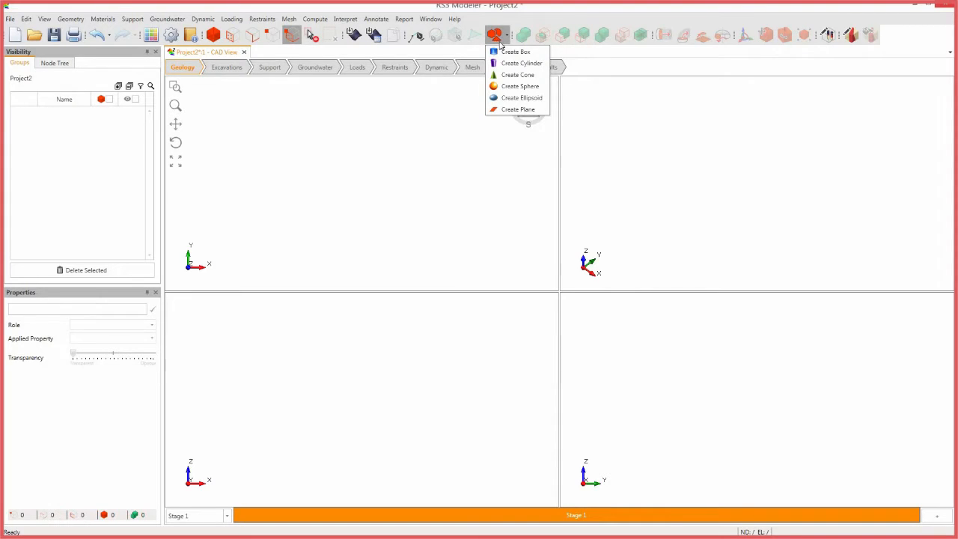
{"action": "left_click", "coordinate": [515, 51]}
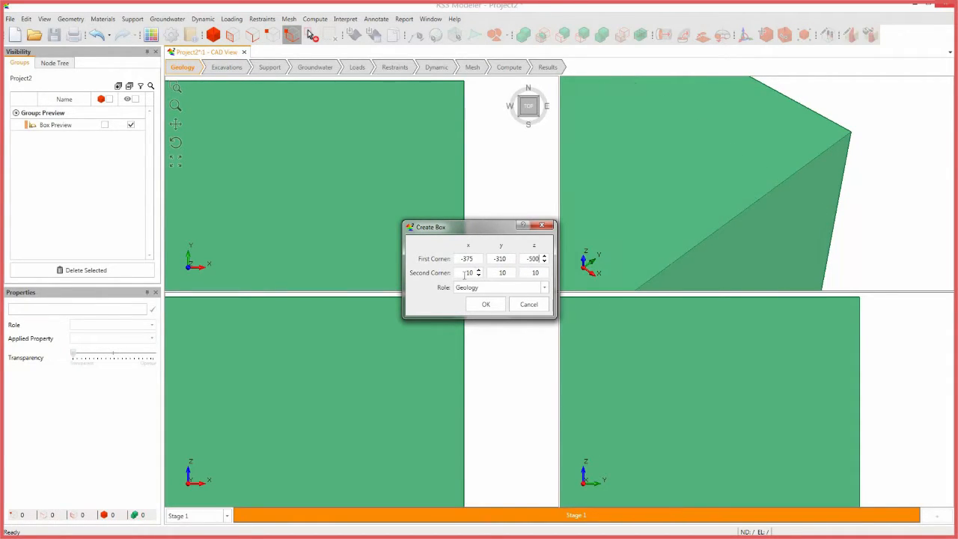
{"action": "type", "text": "200"}
{"action": "left_click", "coordinate": [502, 273]}
{"action": "type", "text": "275"}
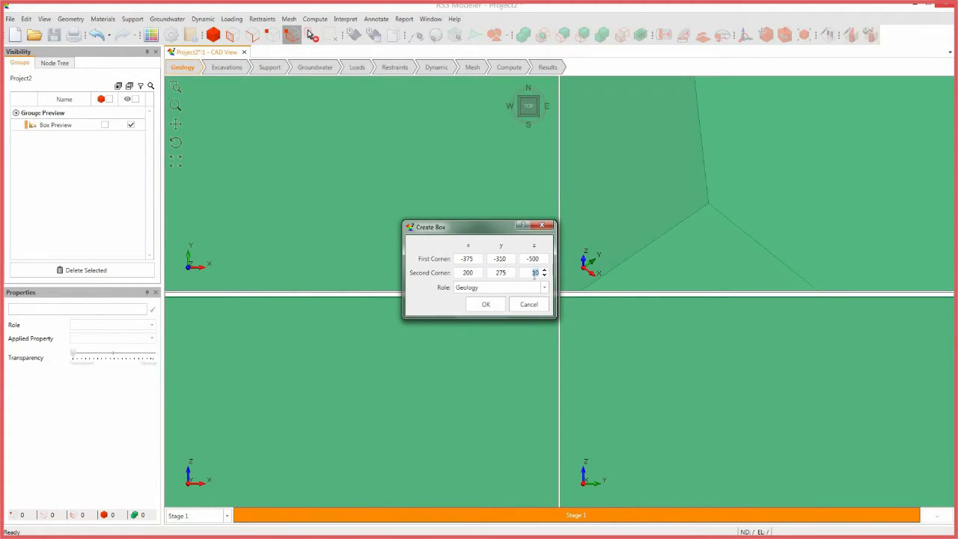
{"action": "type", "text": "200"}
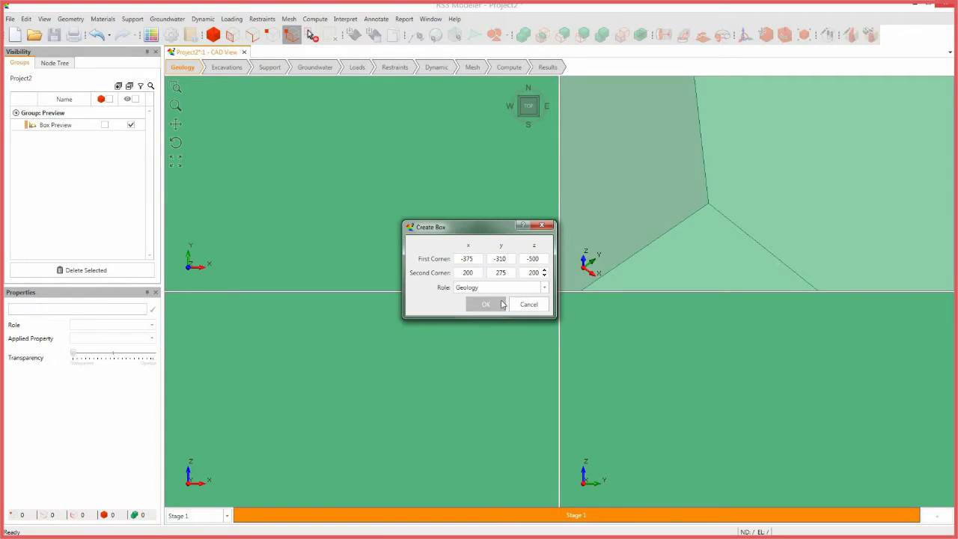
{"action": "left_click", "coordinate": [485, 304]}
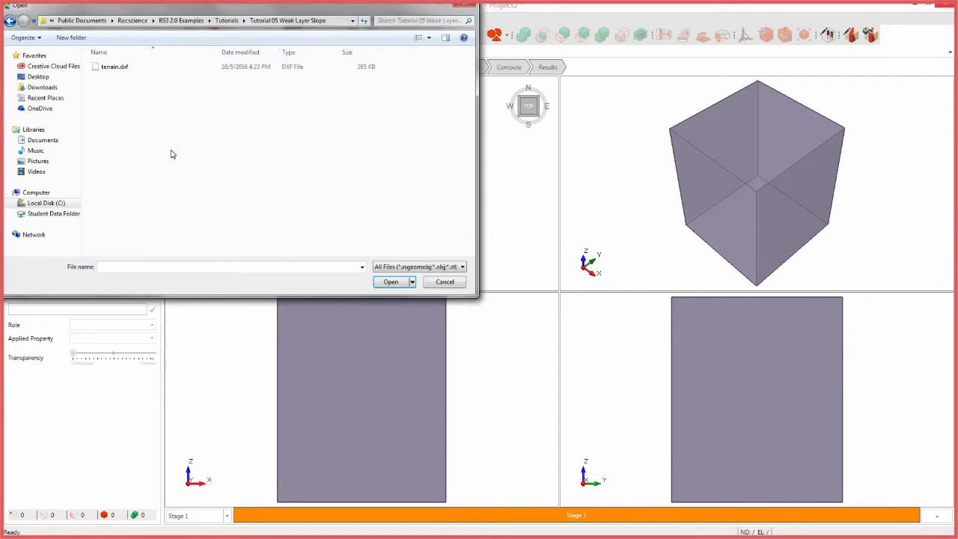
- Import terrain.dxf as a geology surface entity cutting through the box
{"action": "left_click", "coordinate": [113, 66]}
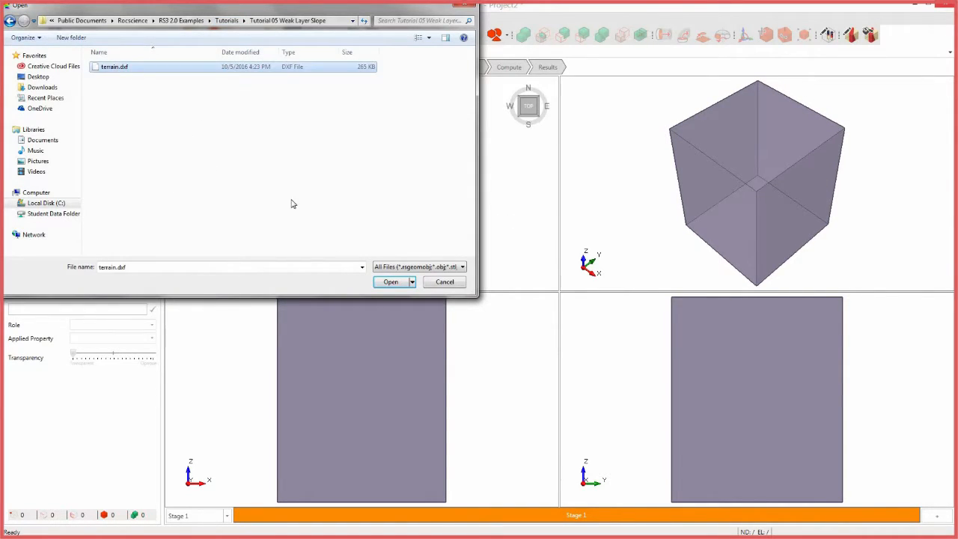
{"action": "left_click", "coordinate": [389, 281]}
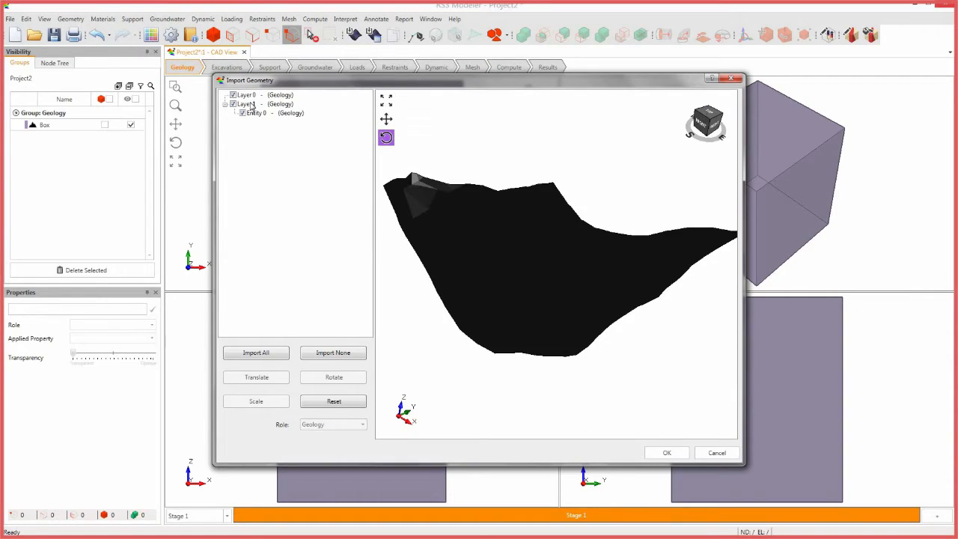
{"action": "left_click", "coordinate": [665, 453]}
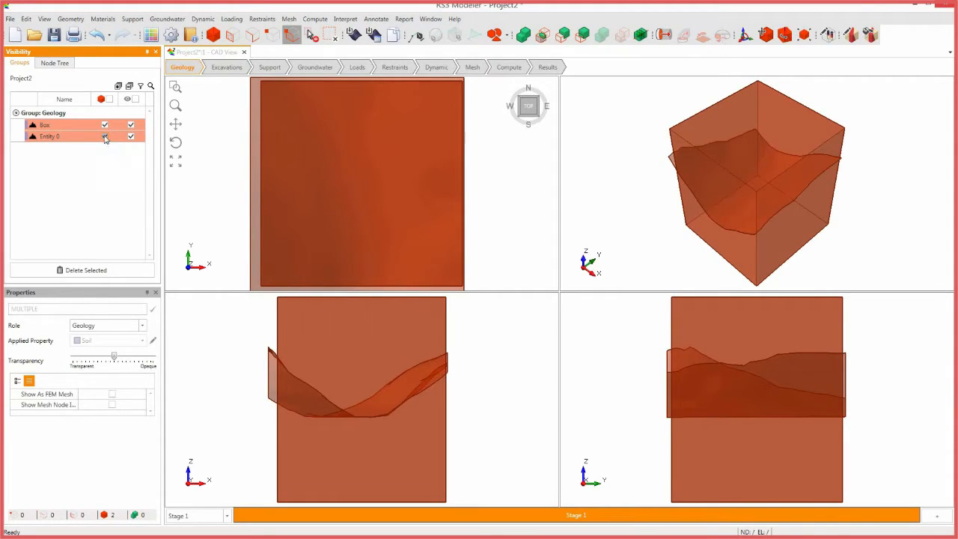
{"action": "left_click", "coordinate": [70, 18]}
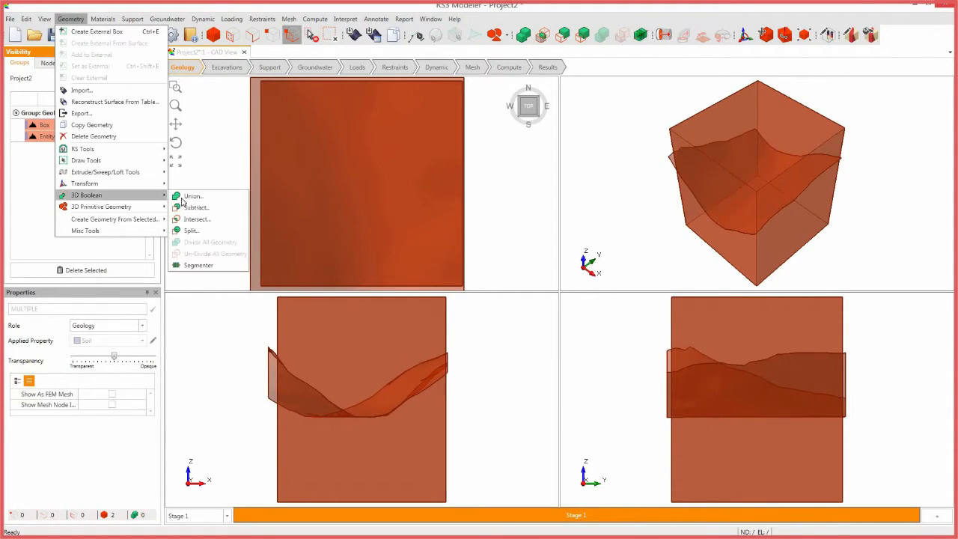
- Intersect Box with Entity 0 into a single Intersection_1 solid and lock it
{"action": "left_click", "coordinate": [197, 219]}
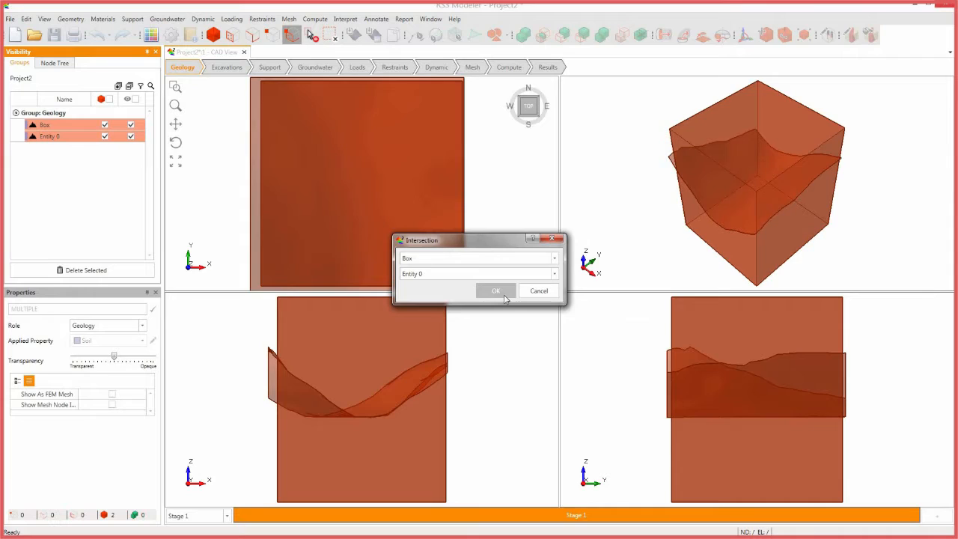
{"action": "left_click", "coordinate": [495, 290]}
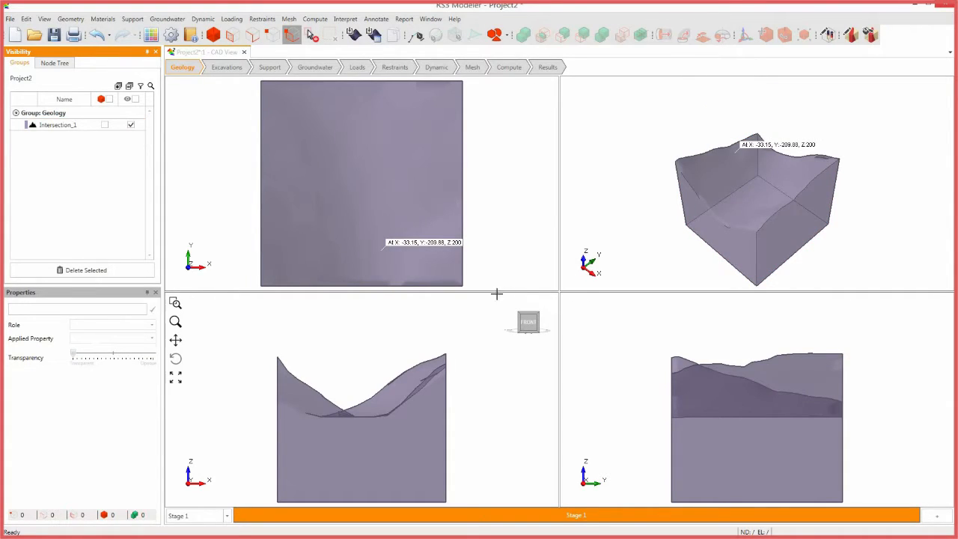
{"action": "left_click", "coordinate": [59, 125]}
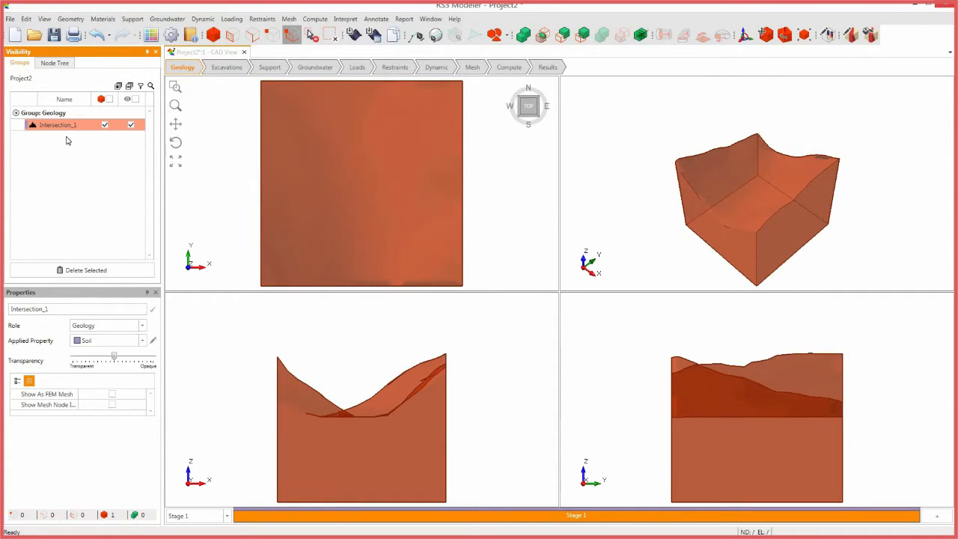
{"action": "left_click", "coordinate": [69, 18]}
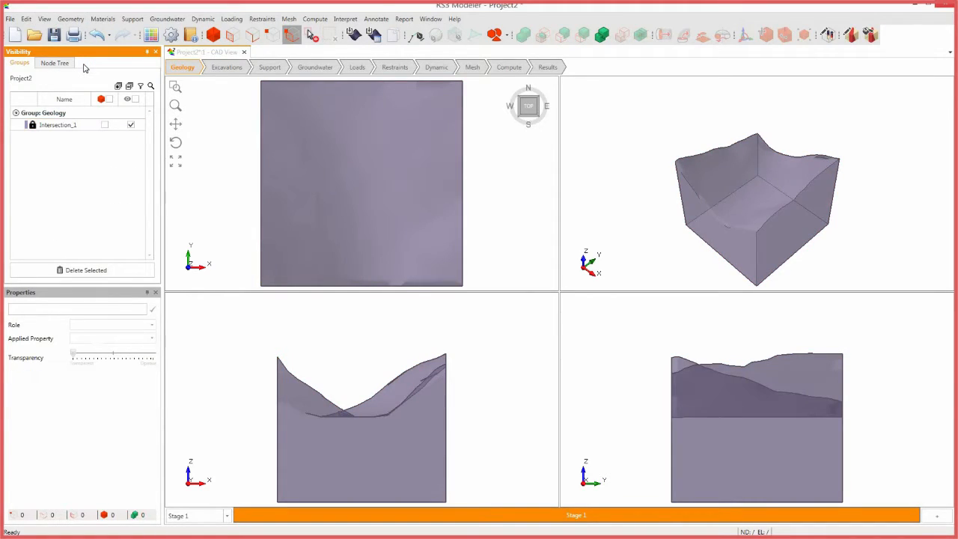
{"action": "left_click", "coordinate": [58, 124]}
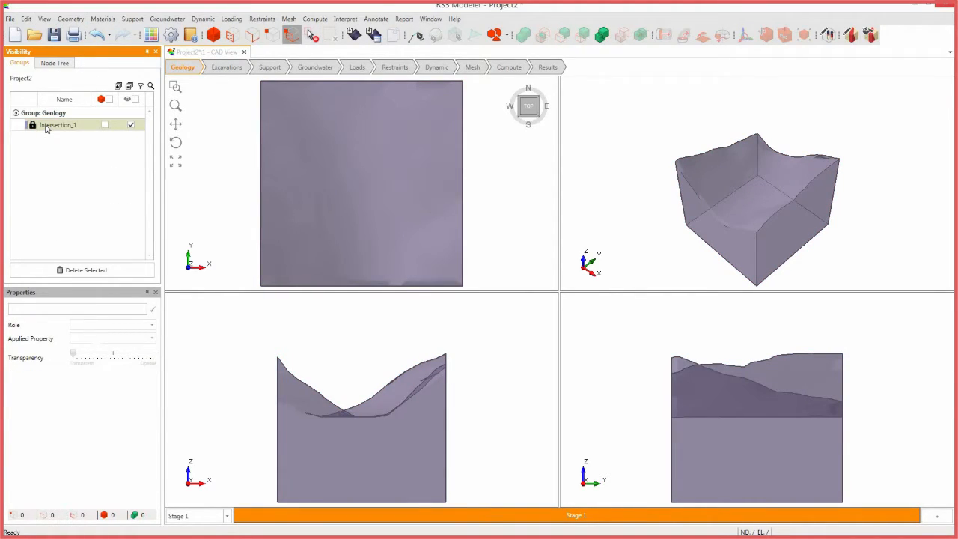
{"action": "left_click", "coordinate": [56, 126]}
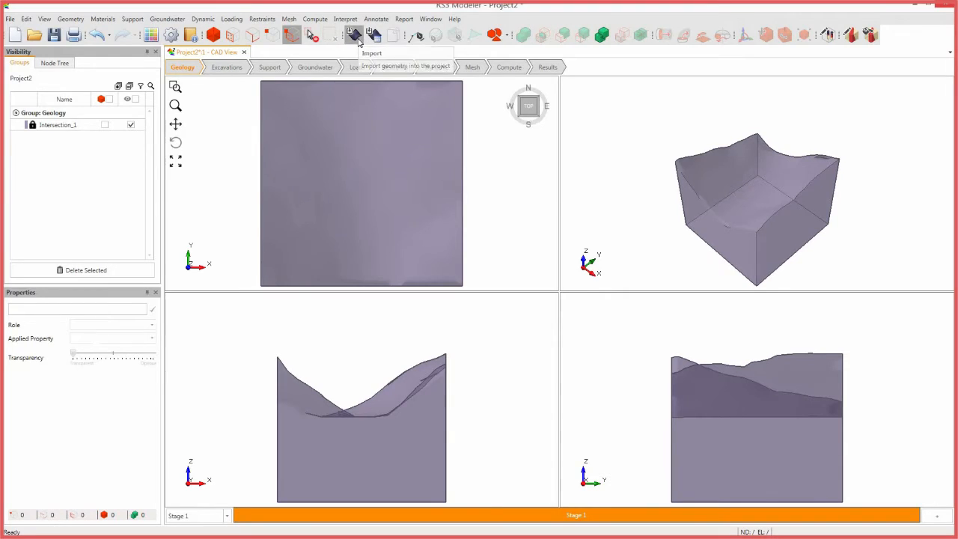
- Import terrain.dxf a second time and translate the new surface downward in Z inside the solid
{"action": "left_click", "coordinate": [354, 35]}
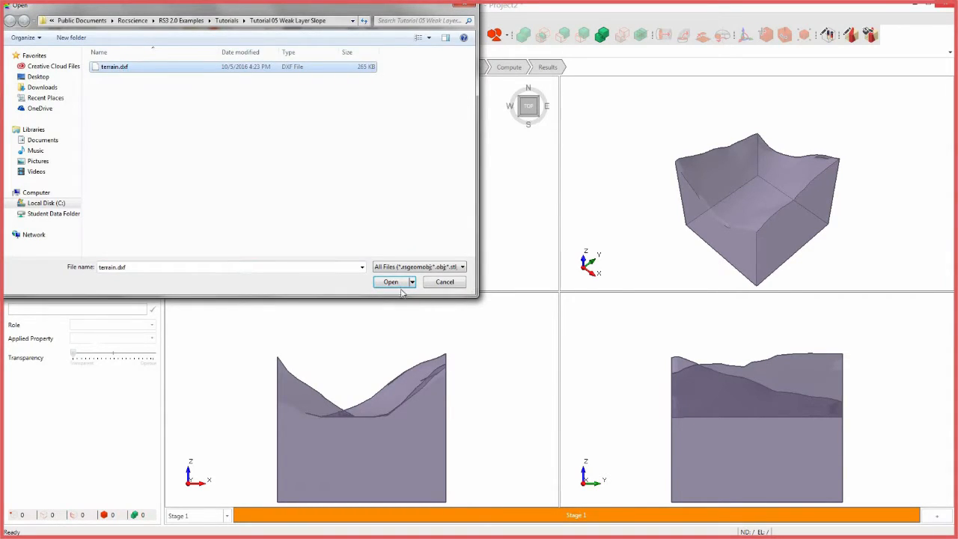
{"action": "left_click", "coordinate": [390, 282]}
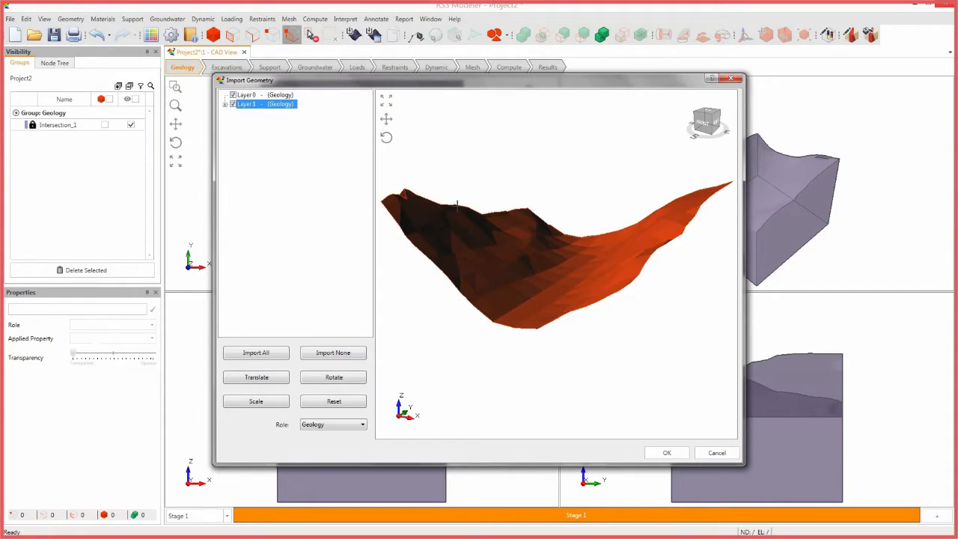
{"action": "left_click", "coordinate": [665, 452]}
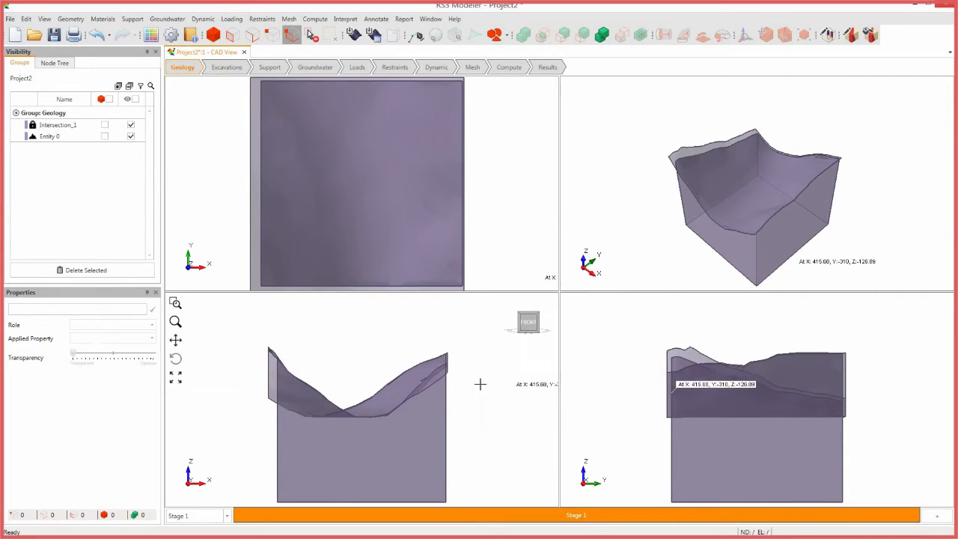
{"action": "left_click", "coordinate": [49, 136]}
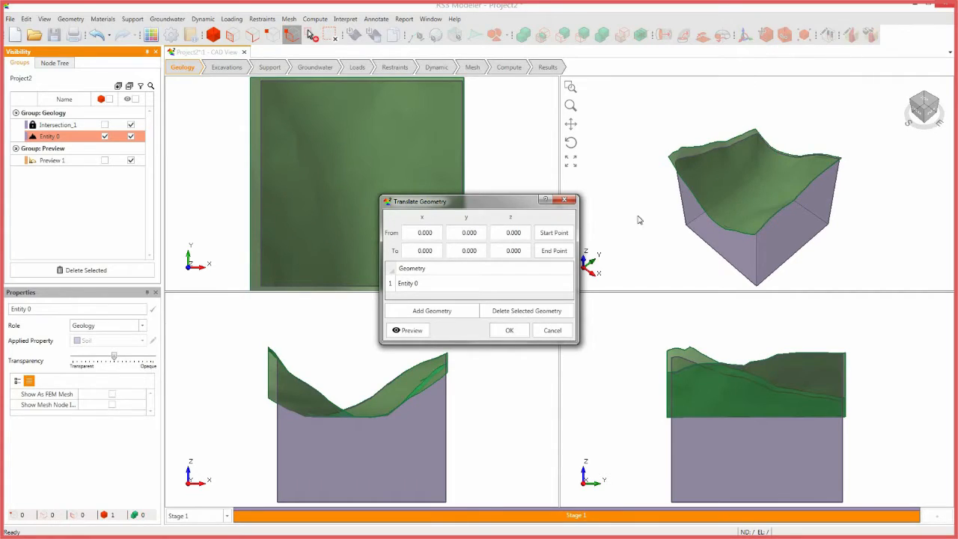
{"action": "left_click", "coordinate": [425, 250]}
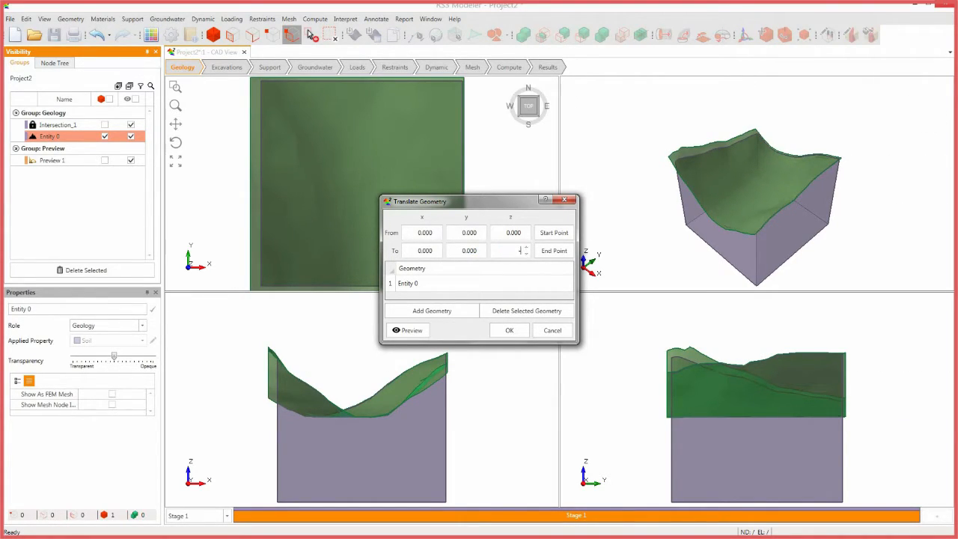
{"action": "left_click", "coordinate": [509, 331]}
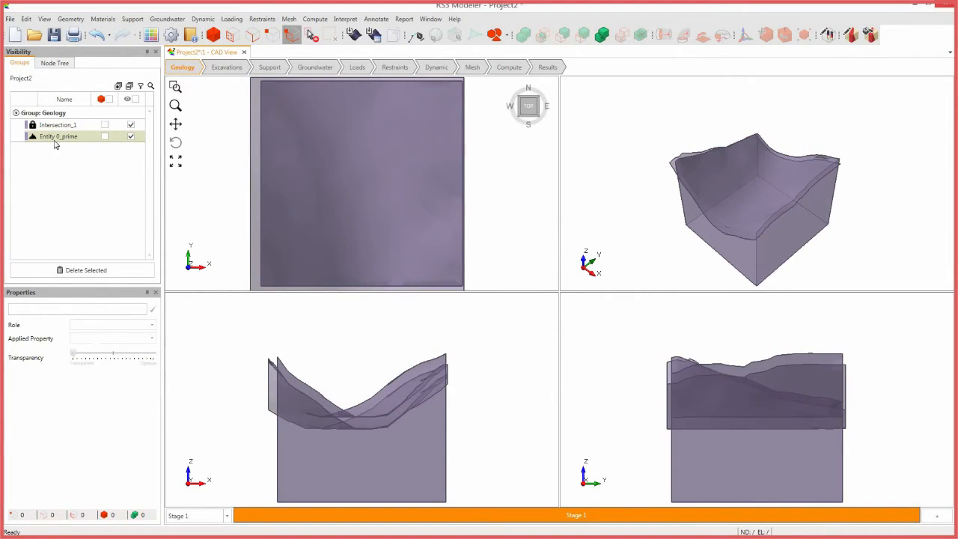
- Rotate the shifted terrain surface about pivot values -405 and 285 into a tilted plane within the block
{"action": "left_click", "coordinate": [58, 136]}
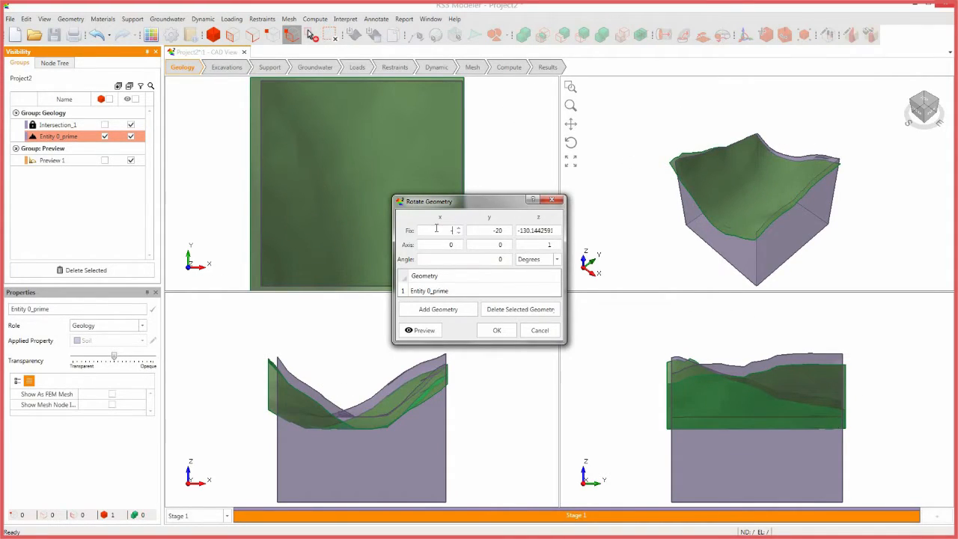
{"action": "type", "text": "-405"}
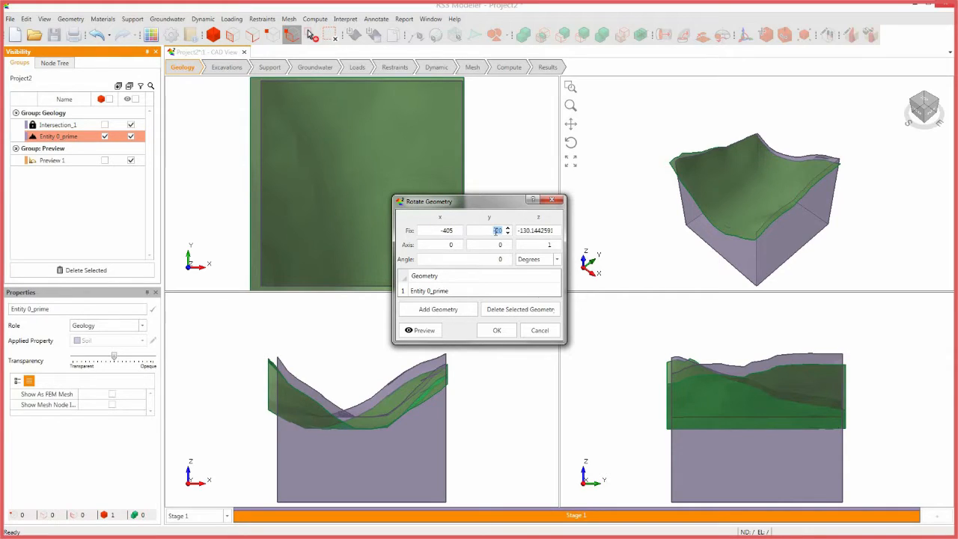
{"action": "type", "text": "285"}
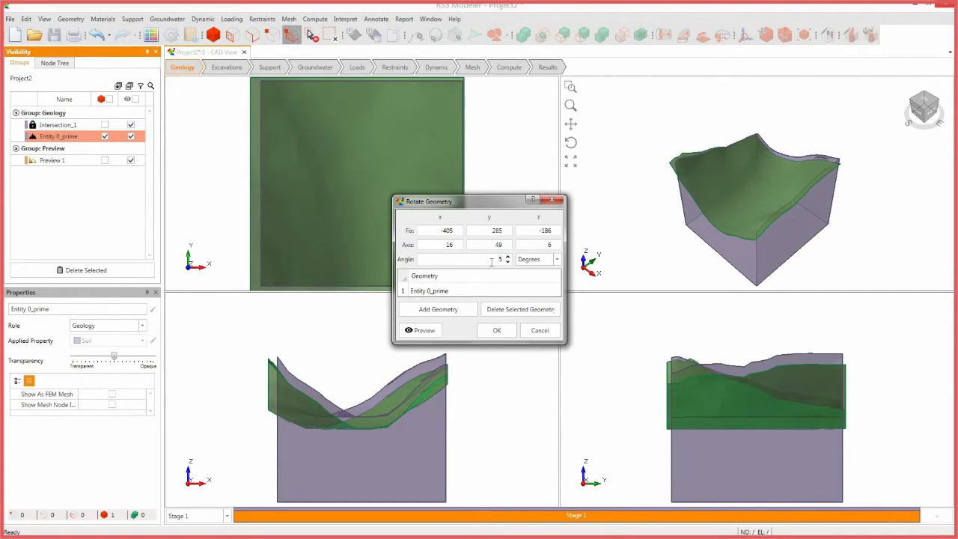
{"action": "left_click", "coordinate": [497, 331]}
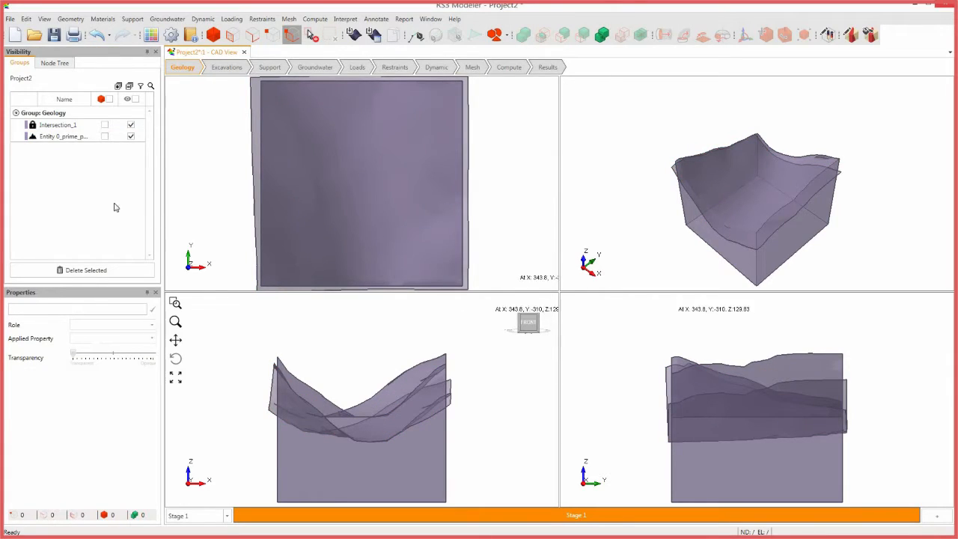
{"action": "left_click", "coordinate": [63, 136]}
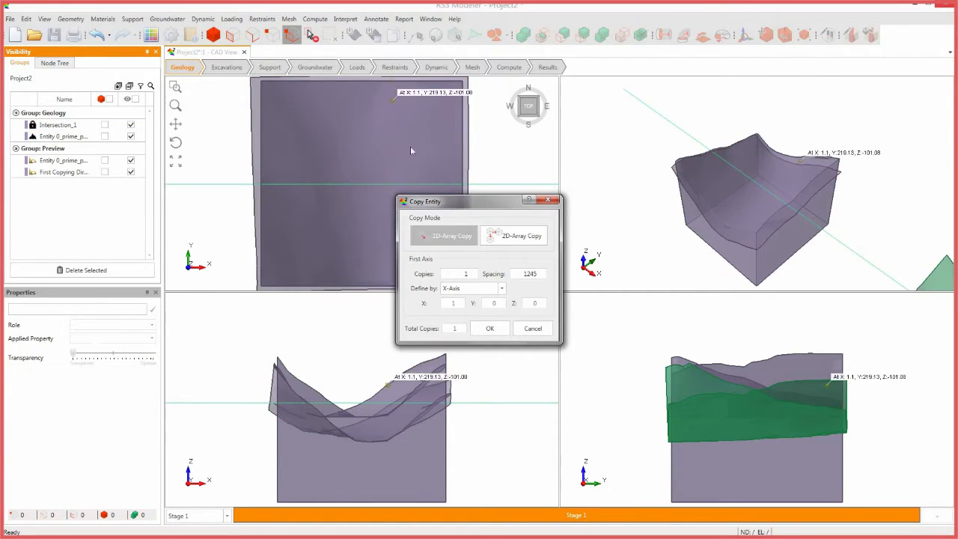
{"action": "mouse_move", "coordinate": [476, 282]}
{"action": "type", "text": "-50"}
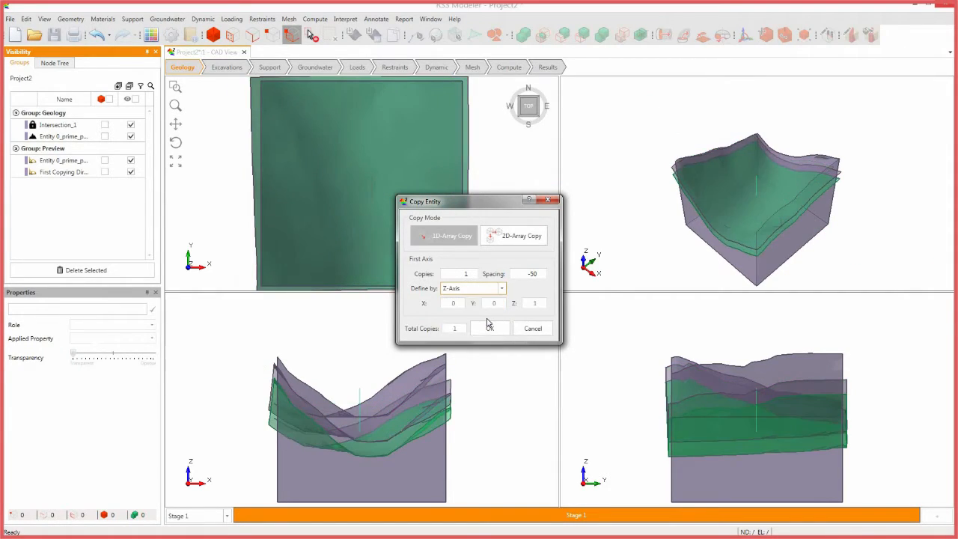
- Copy the tilted surface as a 1D array, 1 copy spaced -50 along Z
{"action": "left_click", "coordinate": [489, 328]}
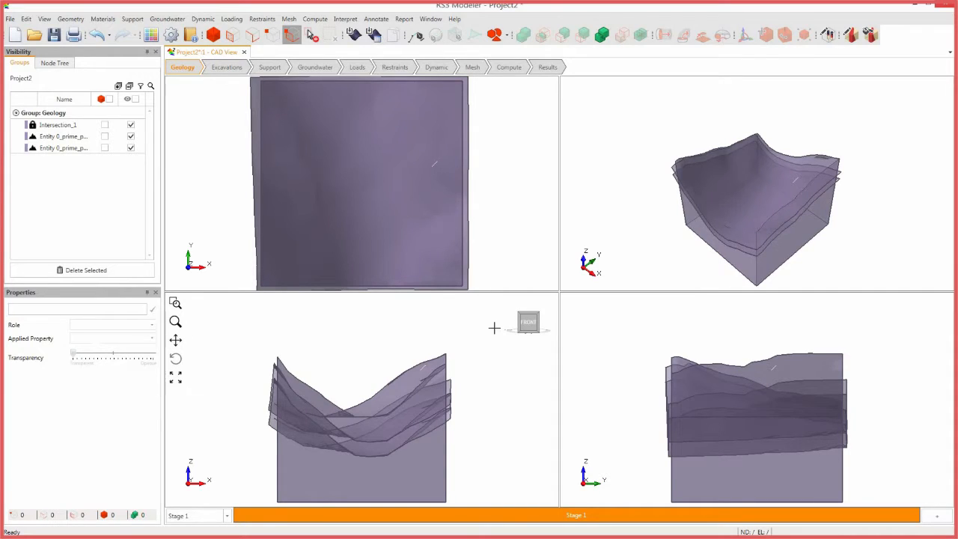
{"action": "left_click", "coordinate": [70, 18]}
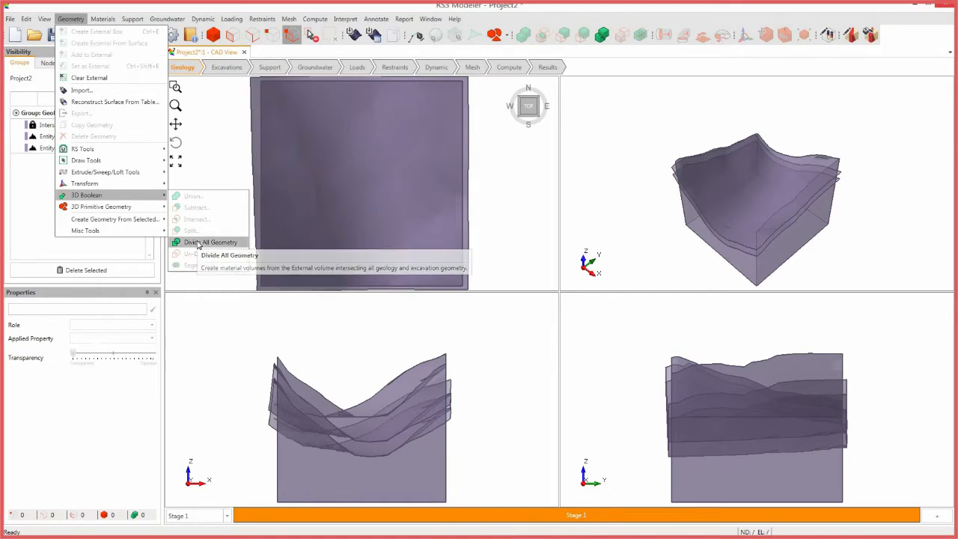
- Divide all geometry so both surfaces split the block into Intersection_2 through Intersection_4
{"action": "left_click", "coordinate": [209, 242]}
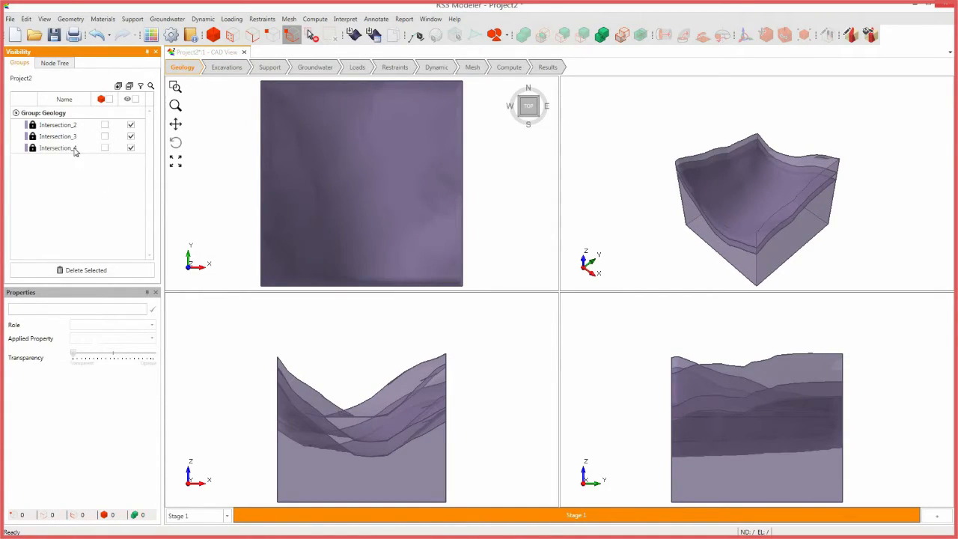
{"action": "left_click", "coordinate": [57, 148]}
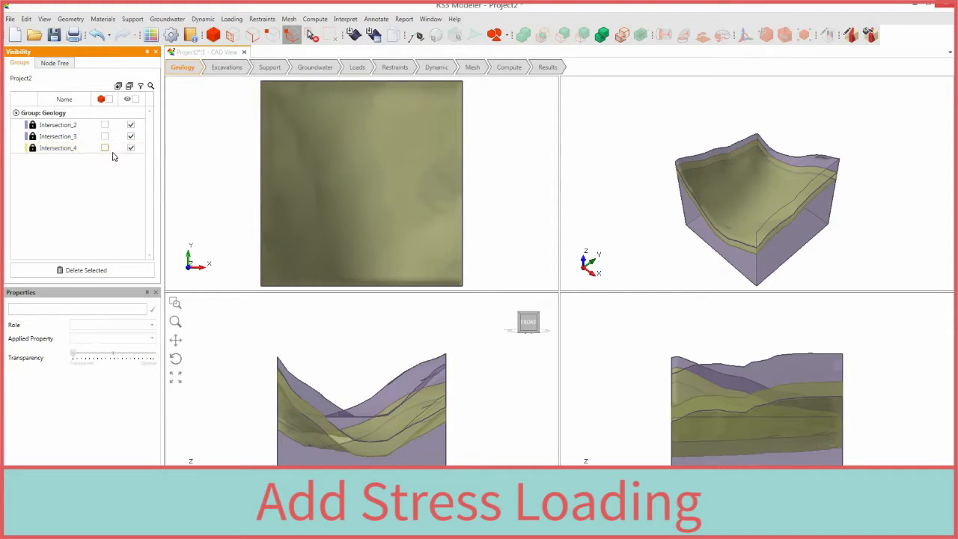
- Apply gravity field stress using the actual ground surface
{"action": "left_click", "coordinate": [356, 68]}
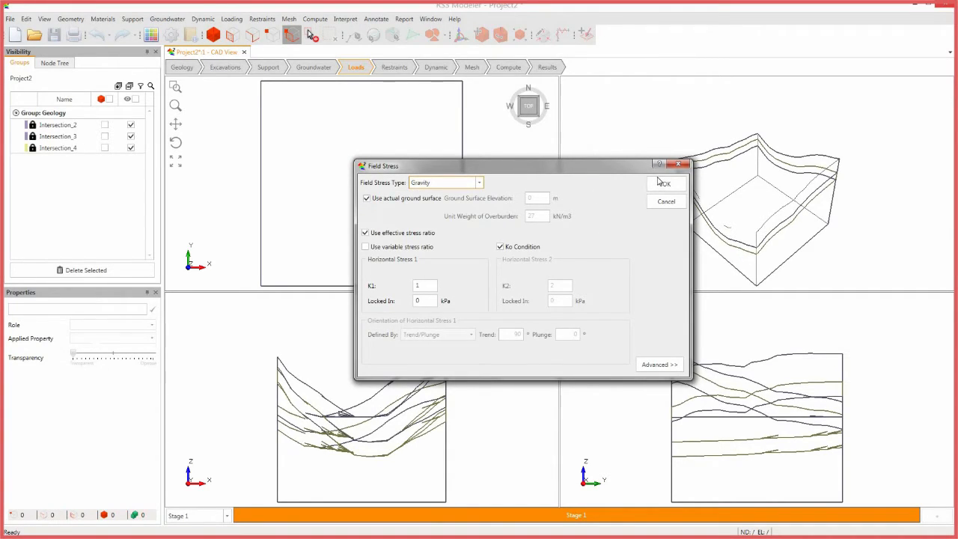
{"action": "left_click", "coordinate": [664, 182]}
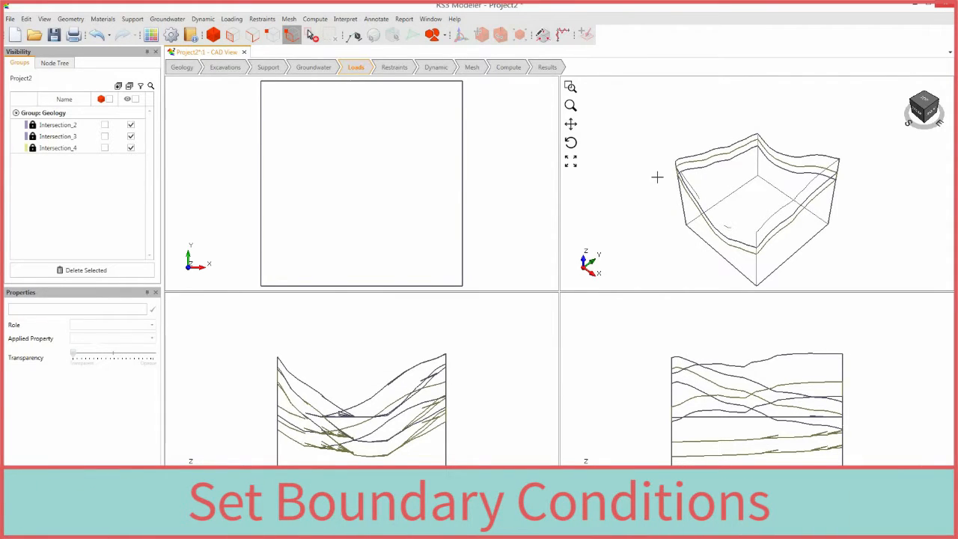
- Auto-restrain the model boundaries, giving three Restrain XYZ sets
{"action": "left_click", "coordinate": [394, 65]}
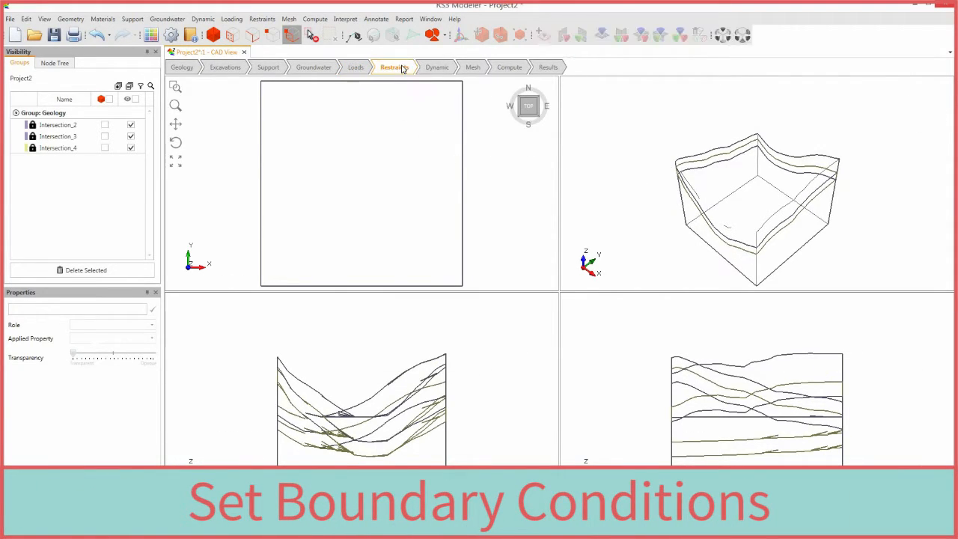
{"action": "left_click", "coordinate": [395, 66]}
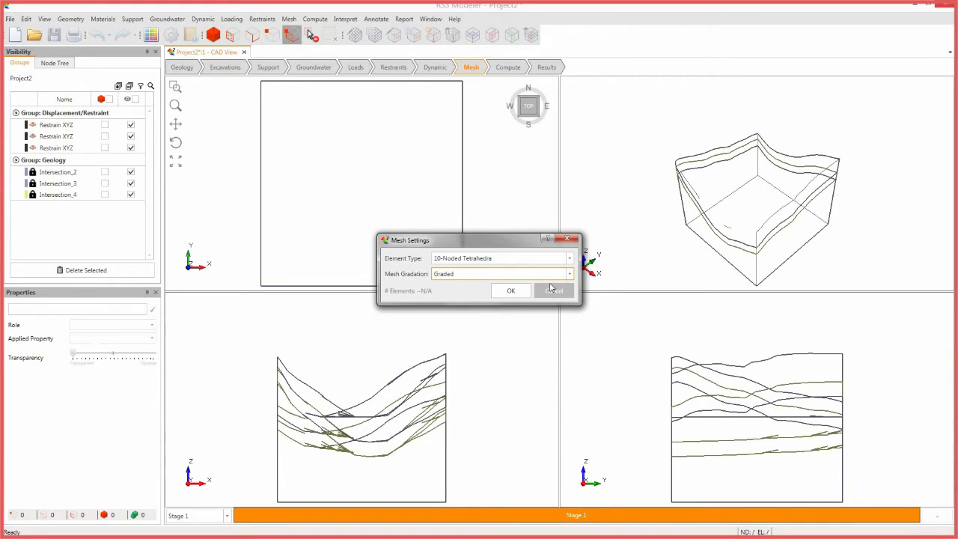
- Generate the mesh with graded 10-noded tetrahedral elements
{"action": "left_click", "coordinate": [511, 291]}
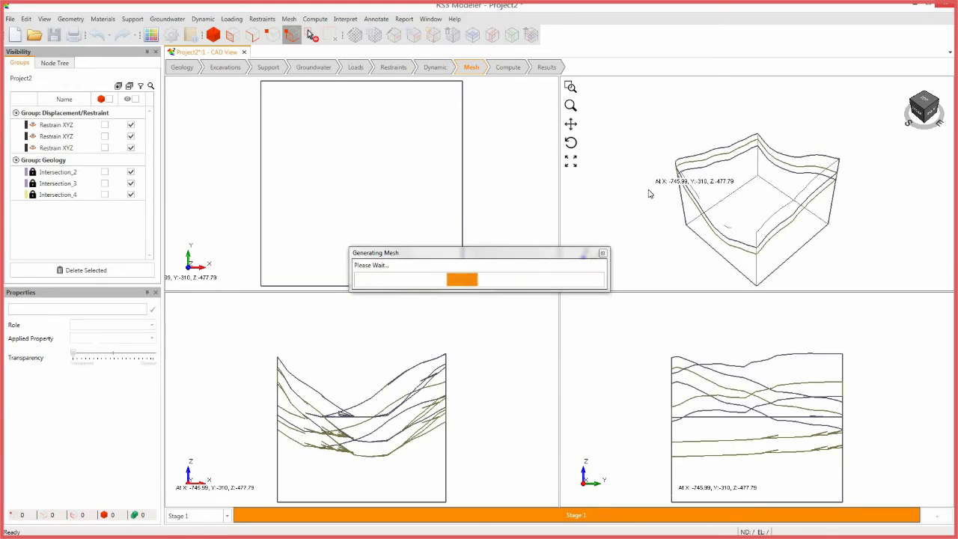
{"action": "left_click", "coordinate": [508, 65]}
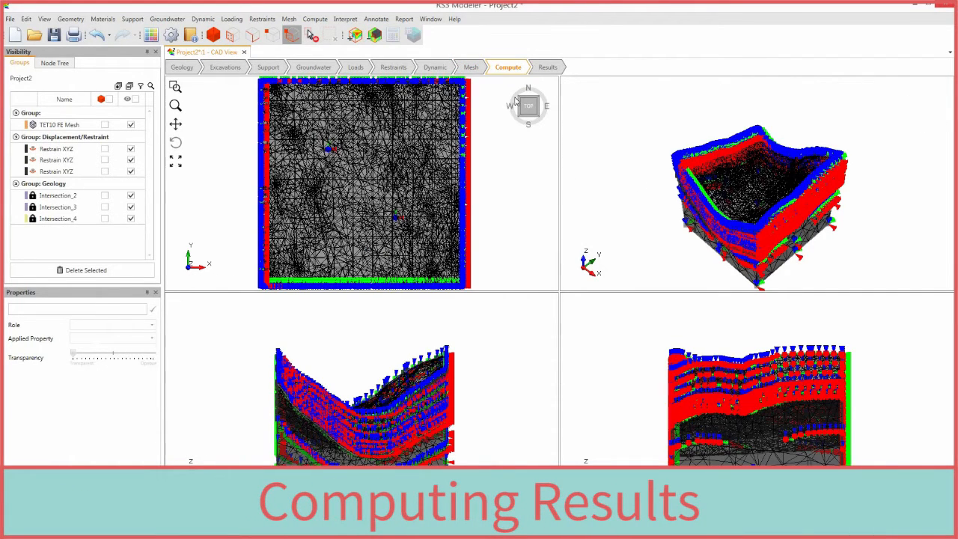
- Save the project as Weak Layer Slope and compute the analysis
{"action": "left_click", "coordinate": [9, 18]}
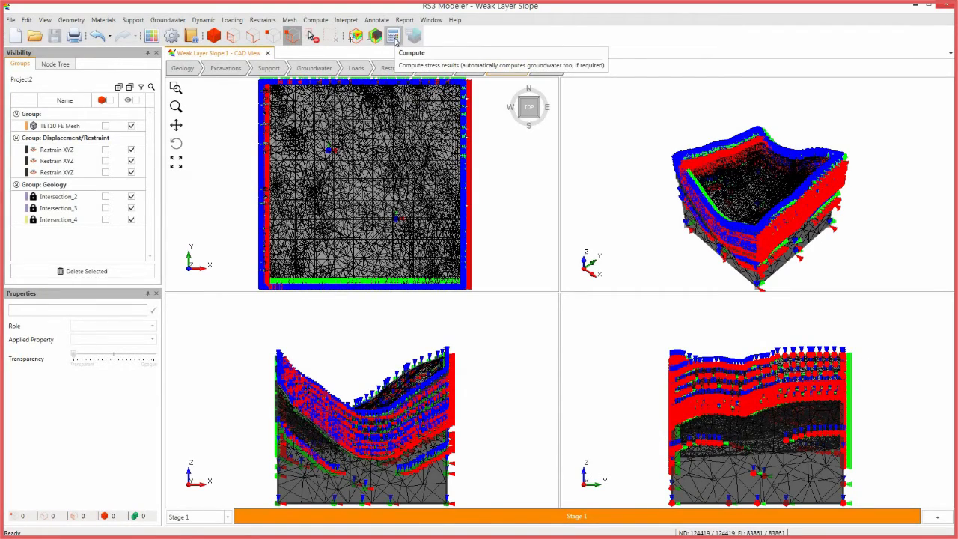
{"action": "left_click", "coordinate": [393, 36]}
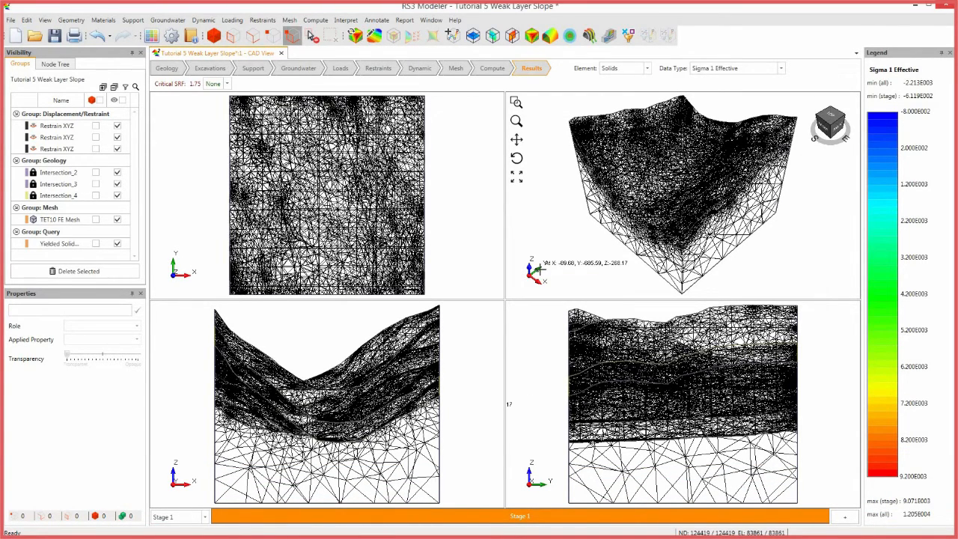
{"action": "mouse_move", "coordinate": [531, 36]}
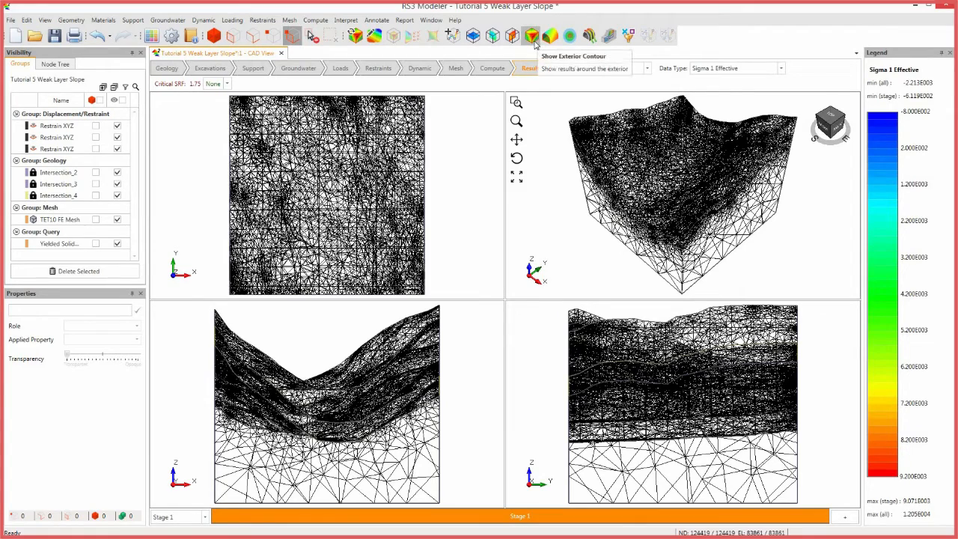
- Show exterior contours and add an XZ contour plane centred at -246.191
{"action": "left_click", "coordinate": [532, 36]}
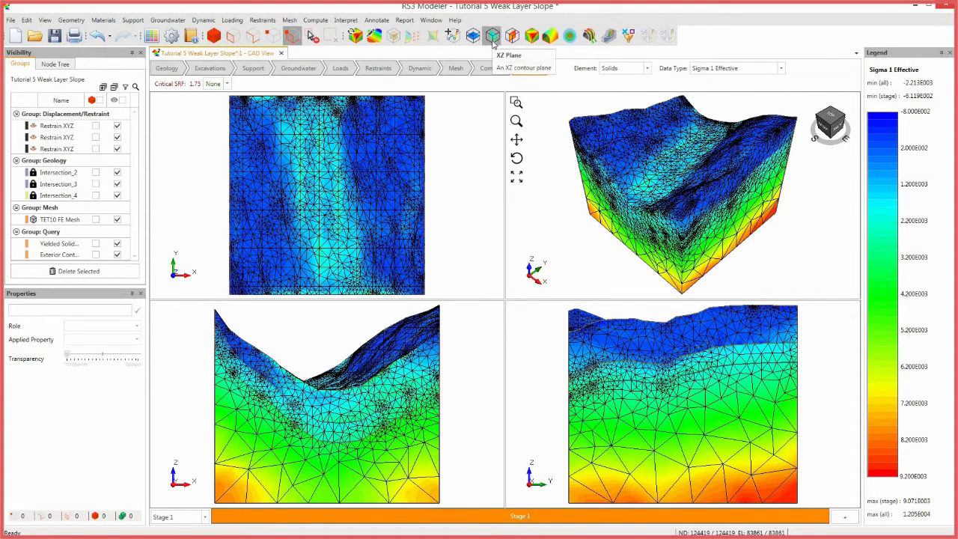
{"action": "left_click", "coordinate": [493, 36]}
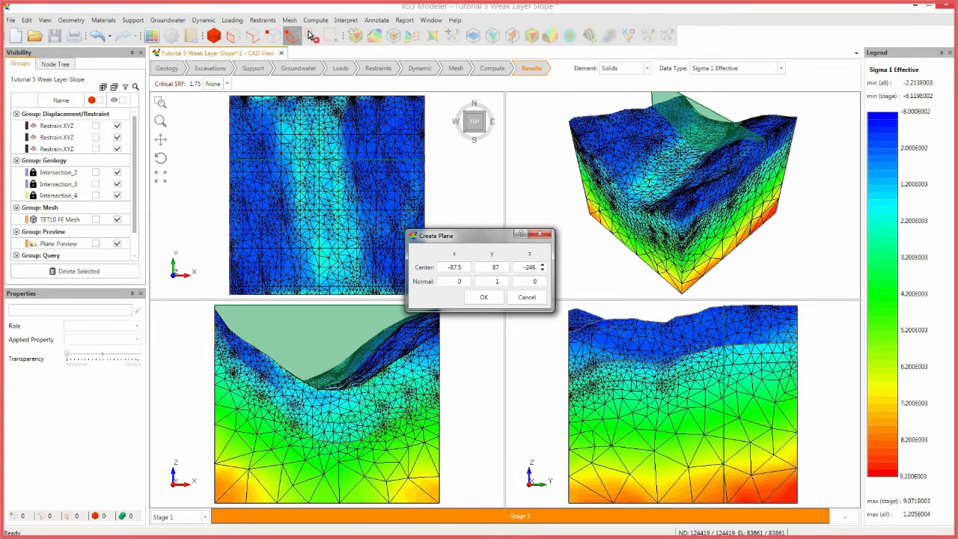
{"action": "type", "text": "-246.191"}
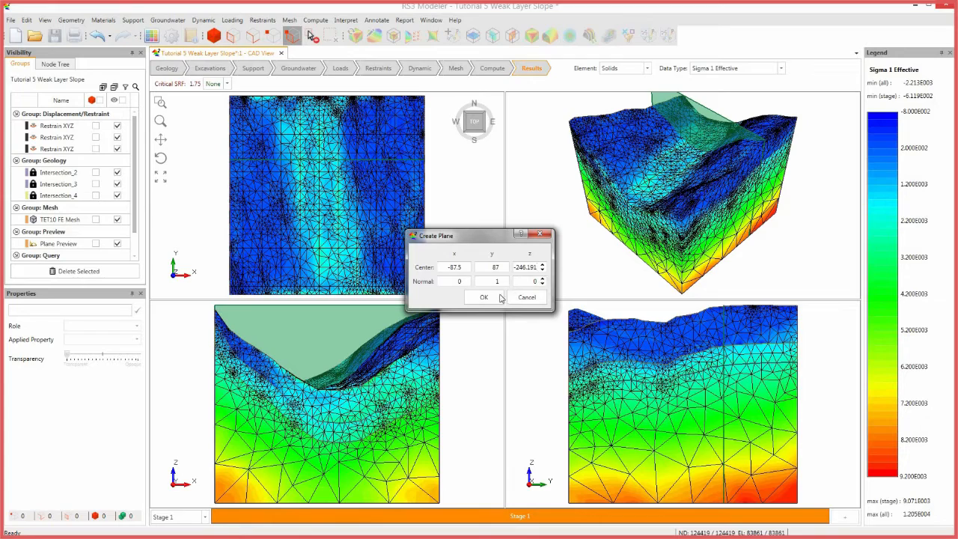
{"action": "left_click", "coordinate": [484, 296]}
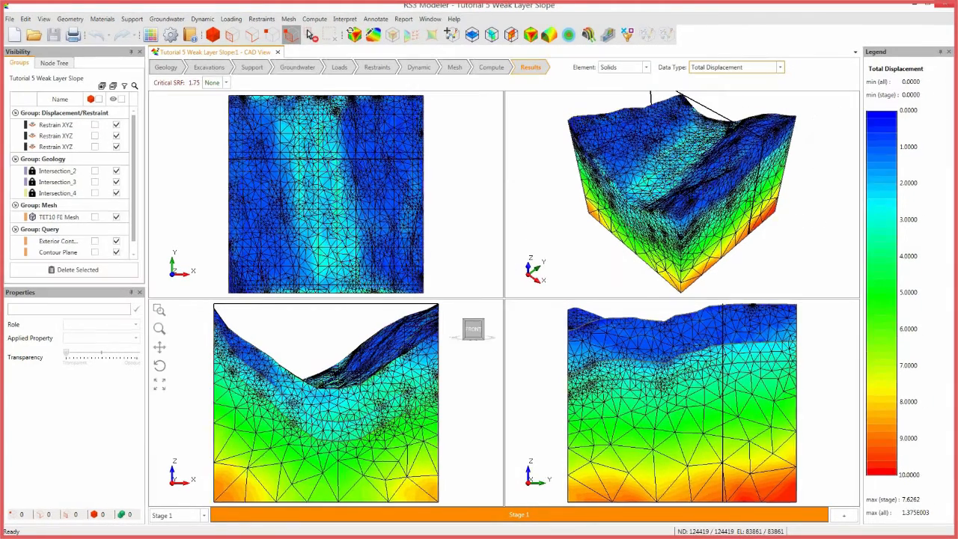
- Show Total Displacement contours at the critical SRF 1.76 with the FE mesh hidden
{"action": "left_click", "coordinate": [117, 217]}
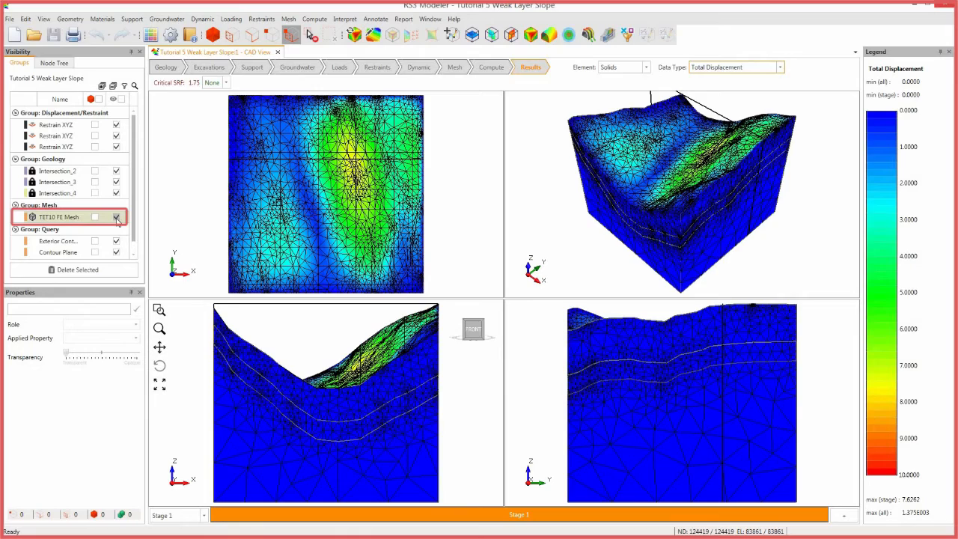
{"action": "left_click", "coordinate": [117, 215]}
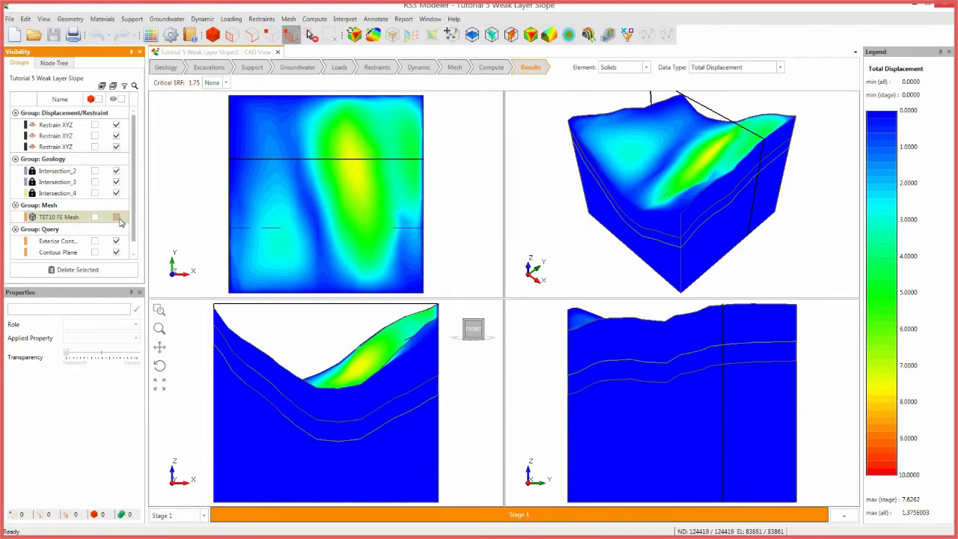
{"action": "left_click", "coordinate": [224, 82]}
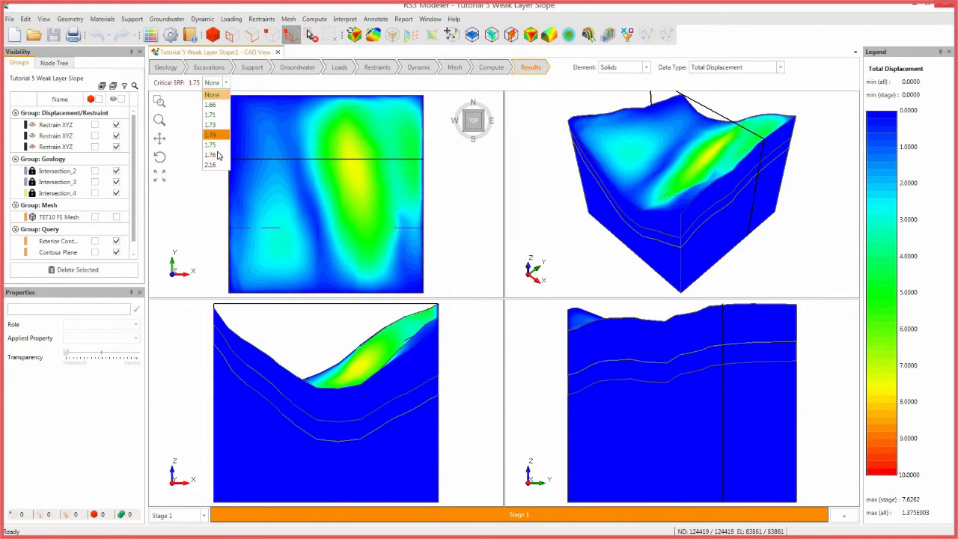
{"action": "left_click", "coordinate": [210, 154]}
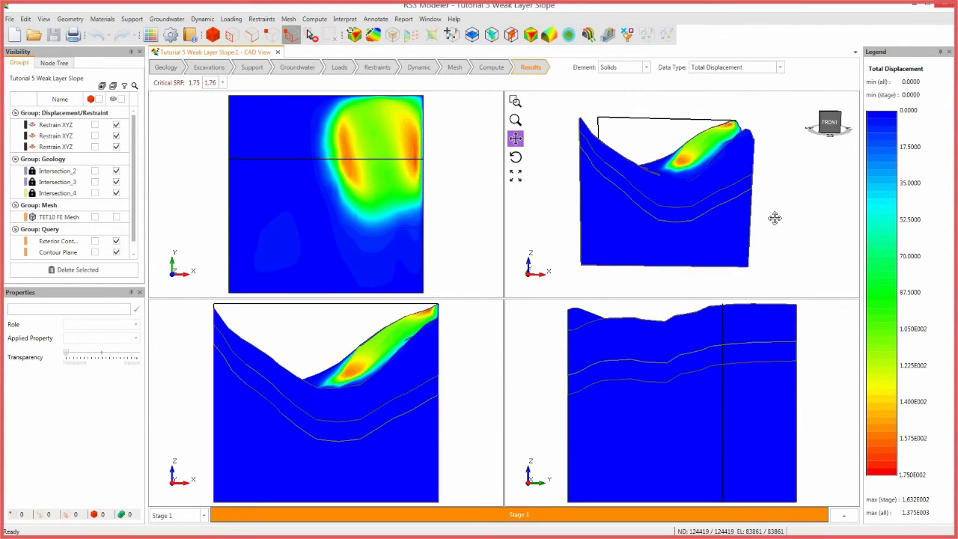
{"action": "left_click", "coordinate": [780, 66]}
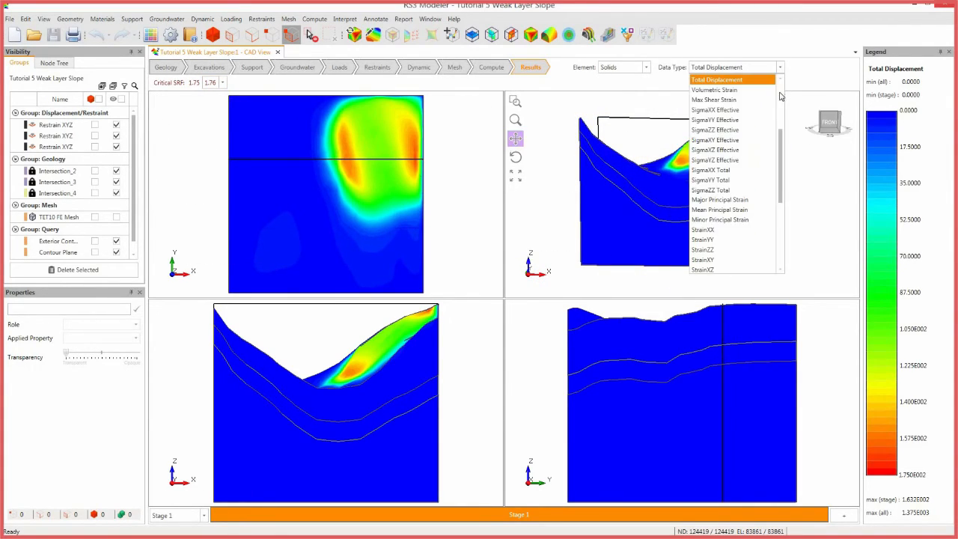
{"action": "left_click", "coordinate": [716, 79]}
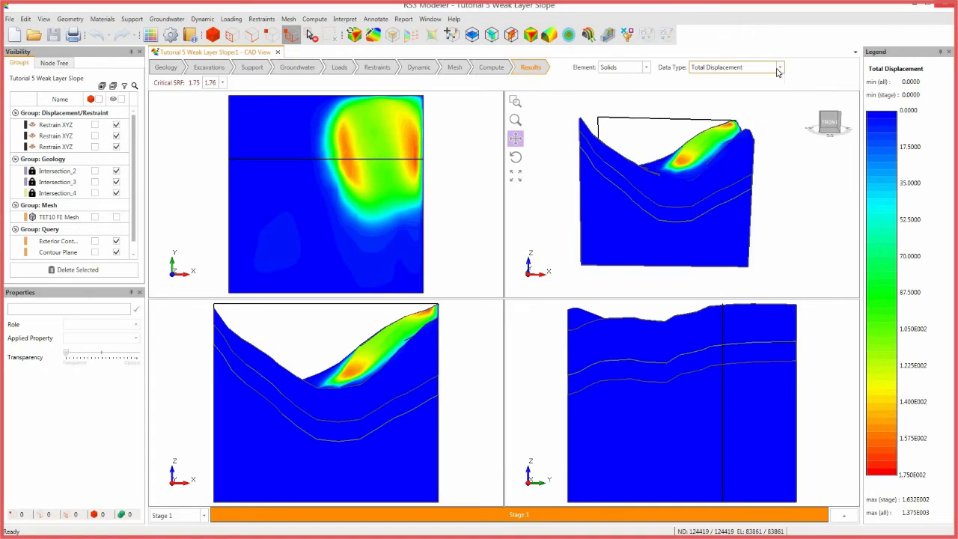